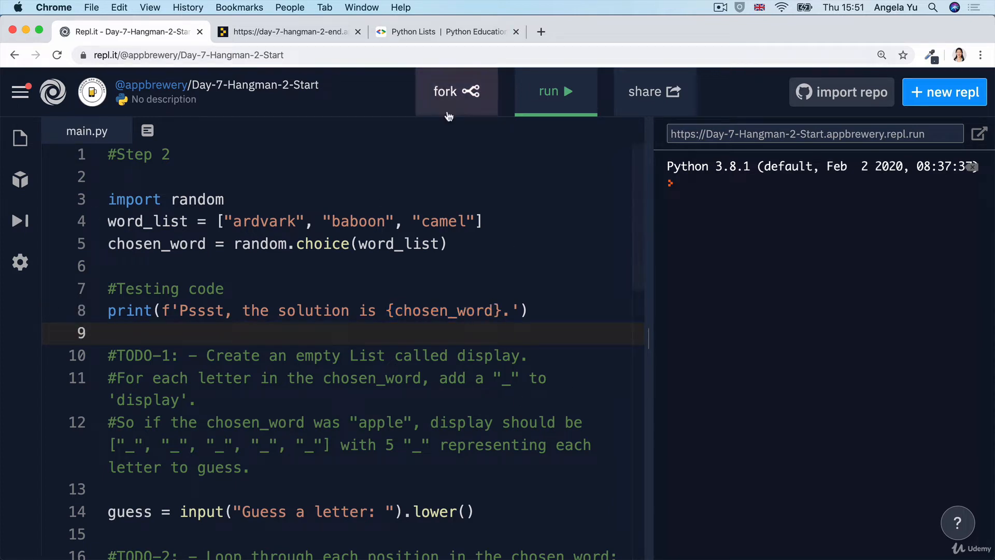
Fork the Day-7-Hangman-2-Start repl and read the TODO-1 comments about chosen_word and display.
left_click(445, 91)
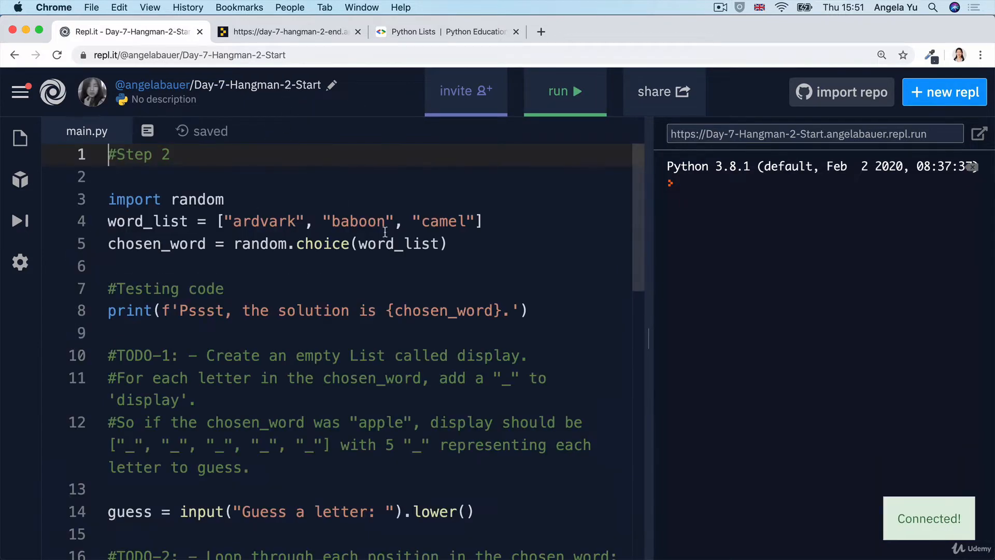
scroll("down", 3)
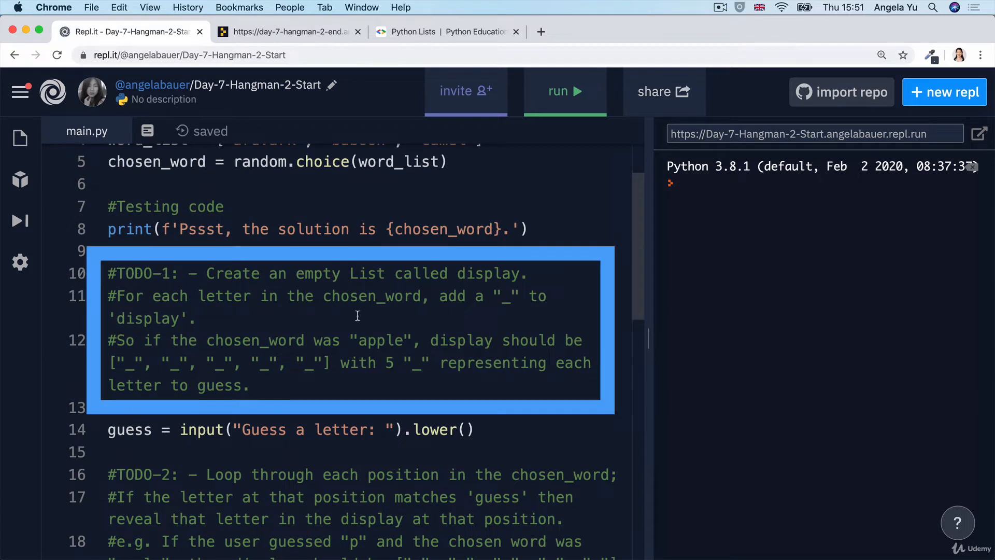
mouse_move(308, 273)
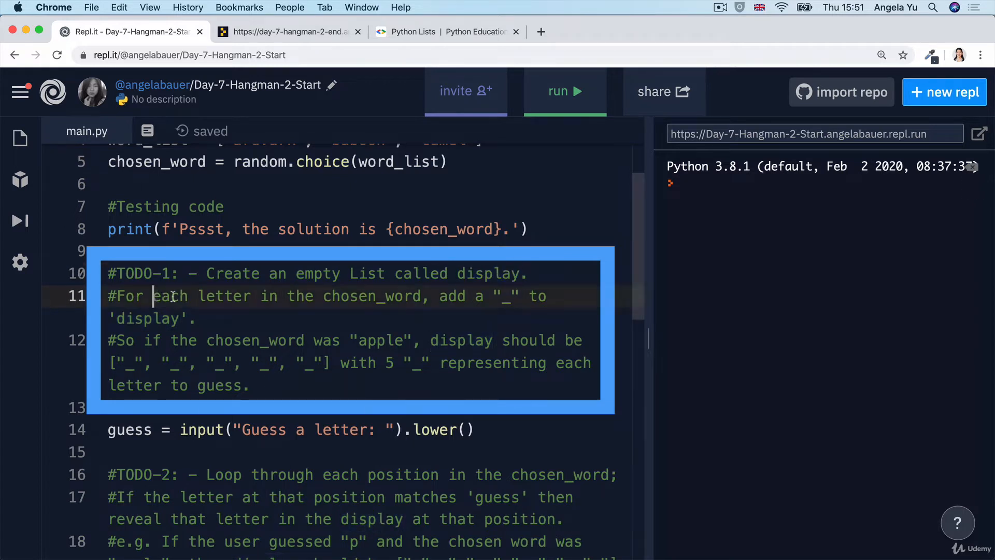
double_click(371, 295)
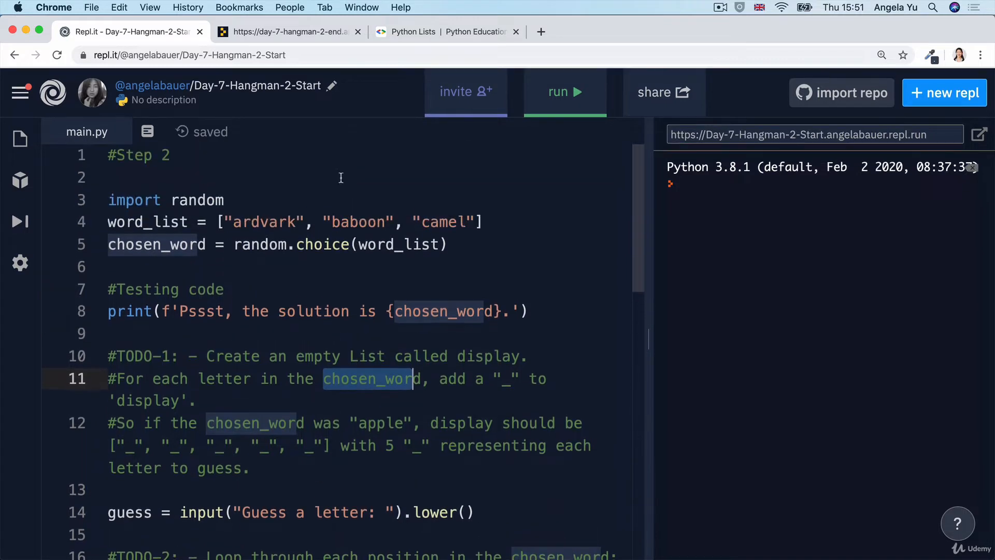
scroll("down", 3)
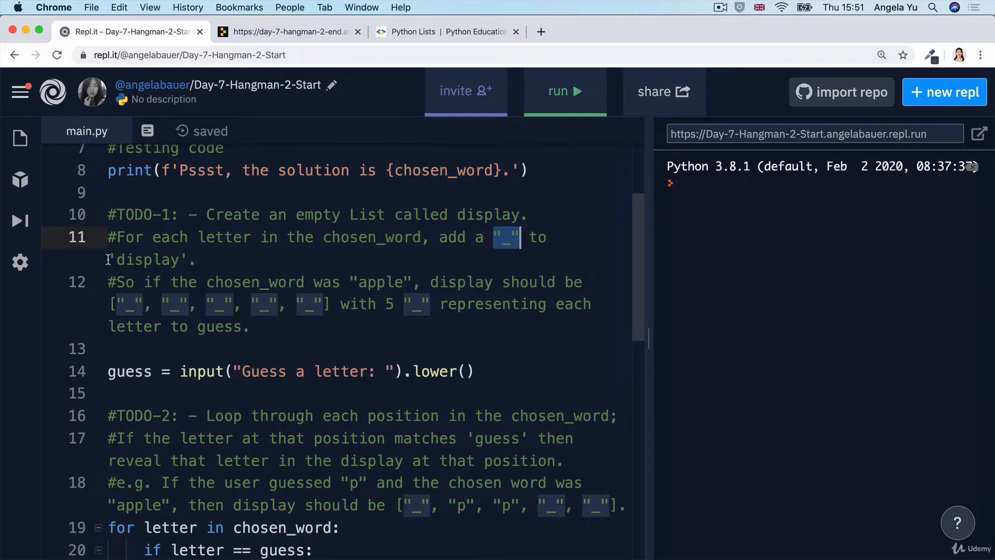
double_click(150, 259)
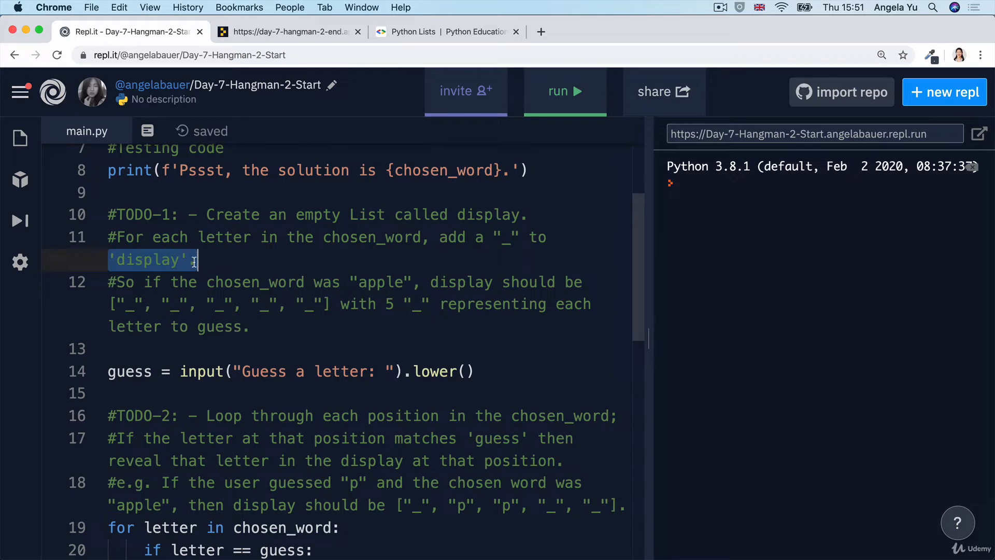
mouse_move(403, 290)
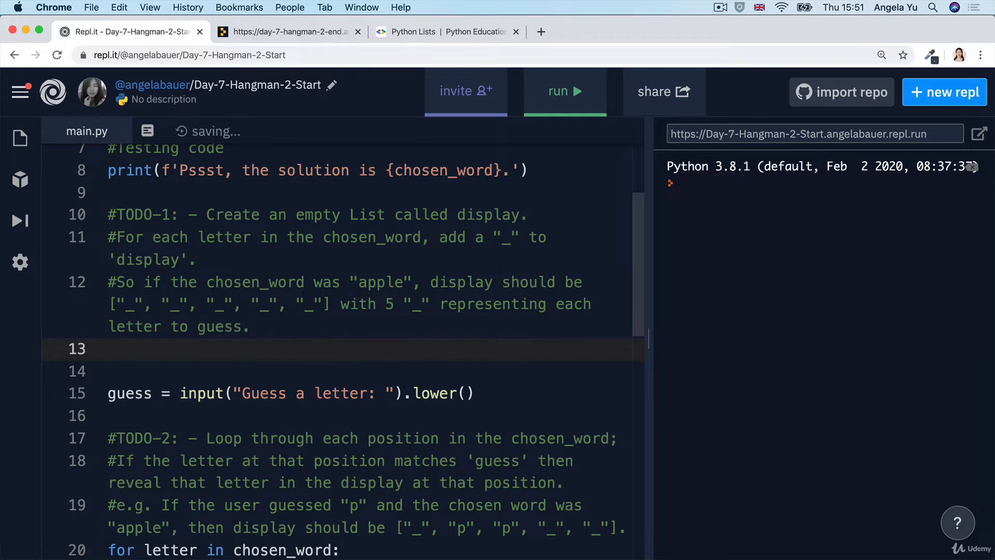
Run the starter so the console reveals ardvark and prompts for a letter guess.
left_click(563, 91)
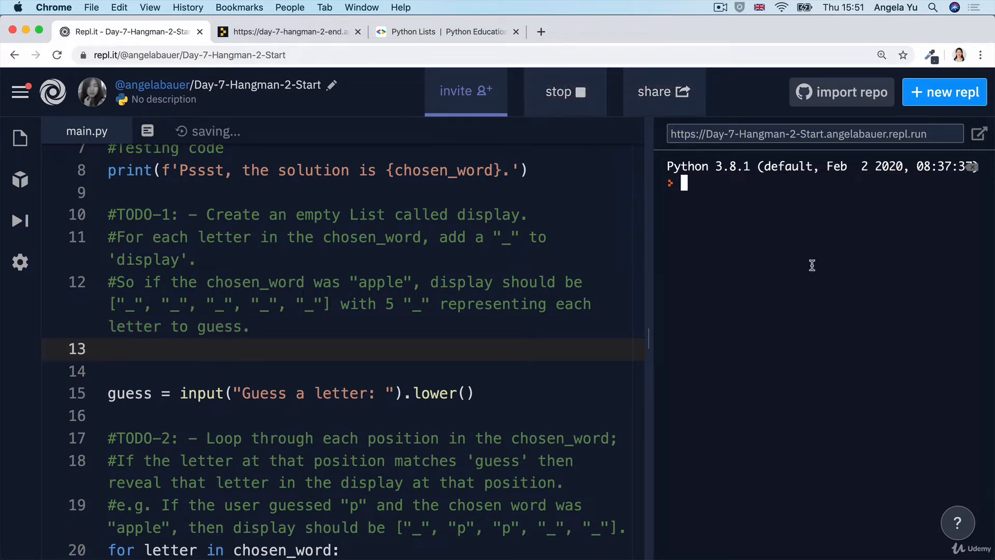
left_click(564, 91)
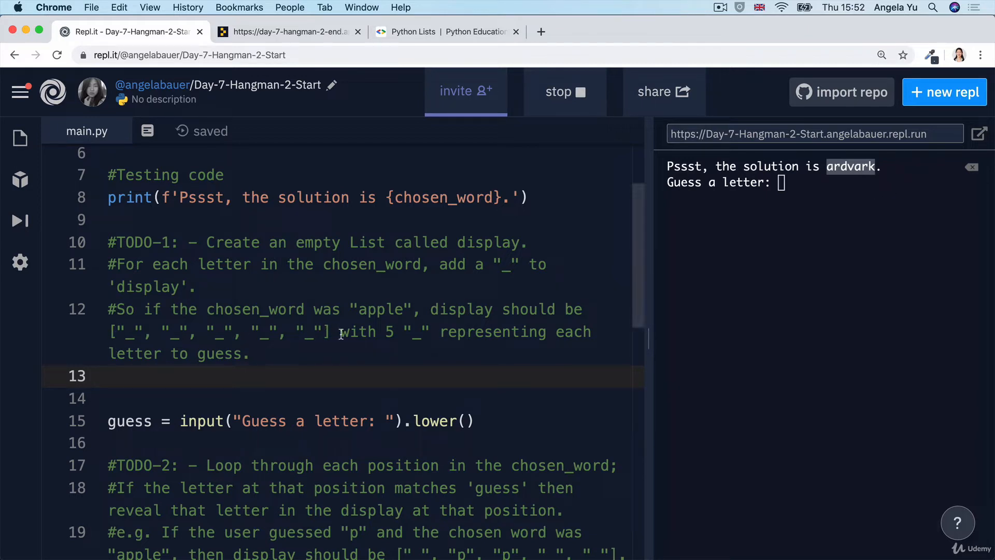
double_click(357, 332)
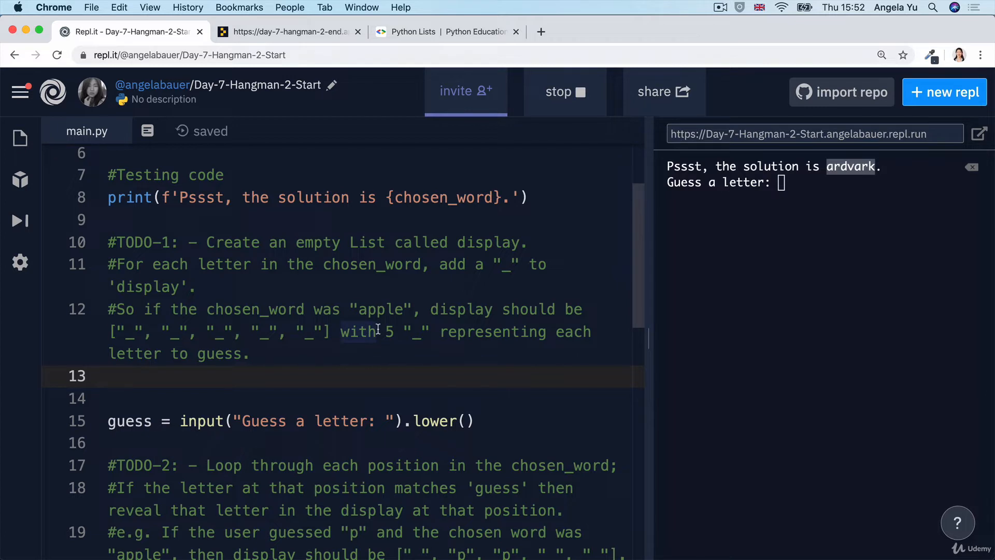
Write display = [] on line 13 and a for loop header over each letter in chosen_word.
left_click(185, 375)
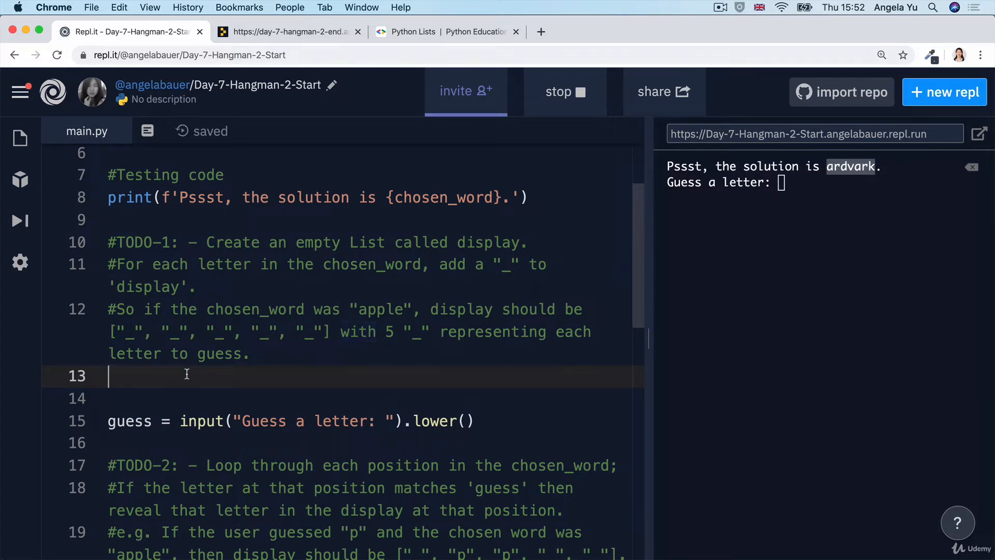
type("dis")
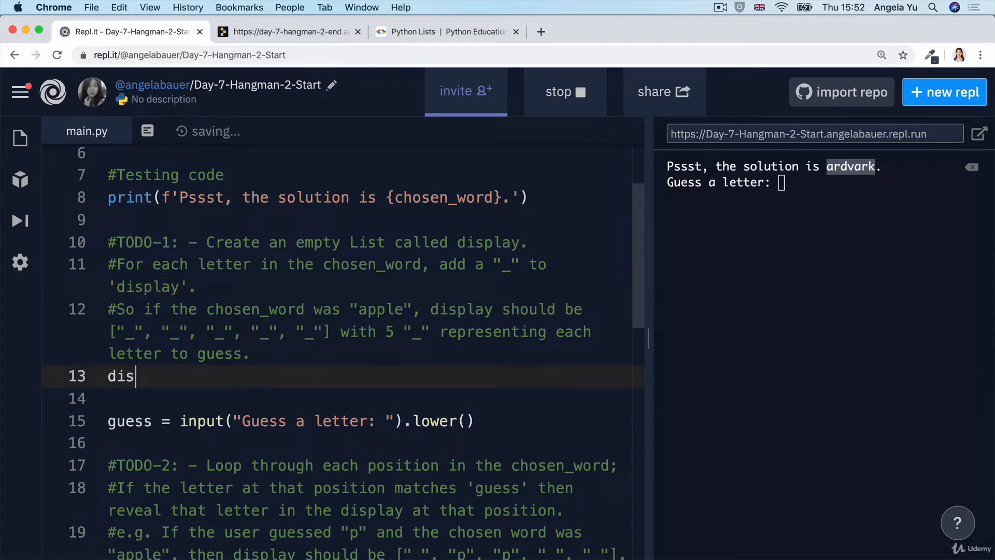
type("play = []")
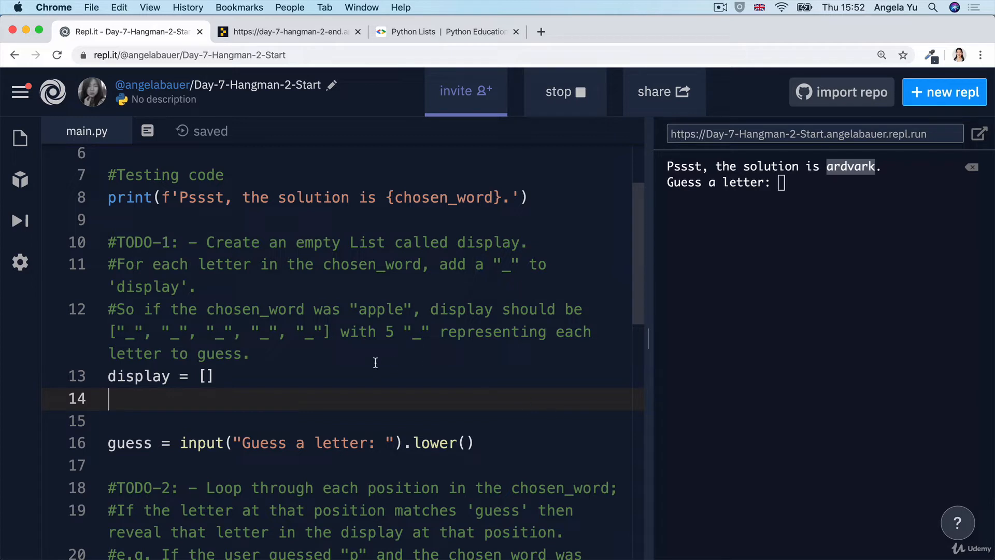
type("for")
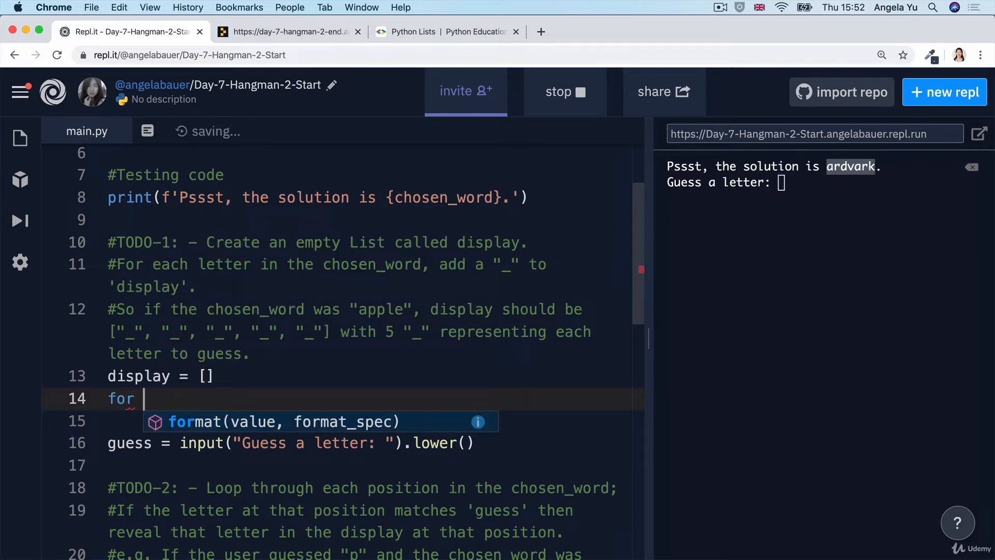
type("letter")
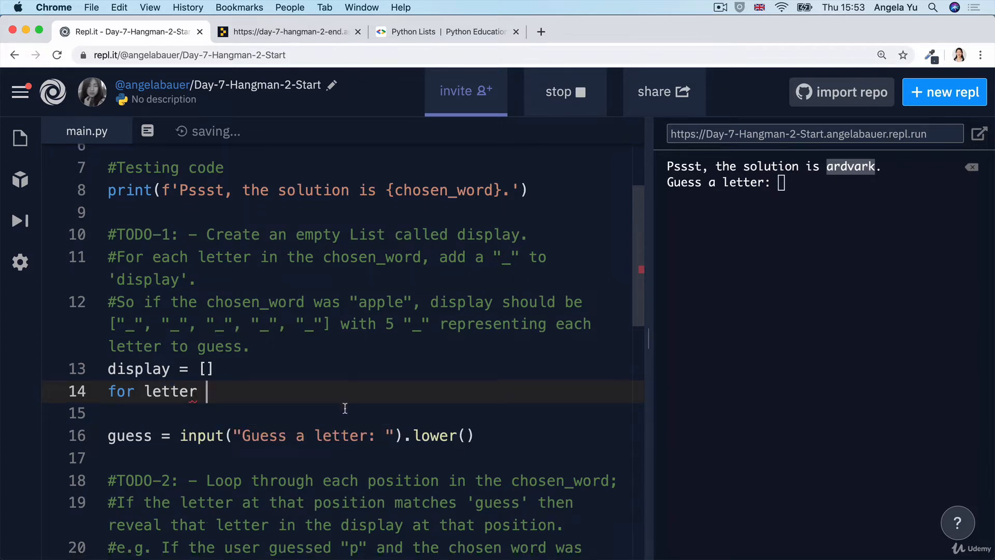
scroll("down", 3)
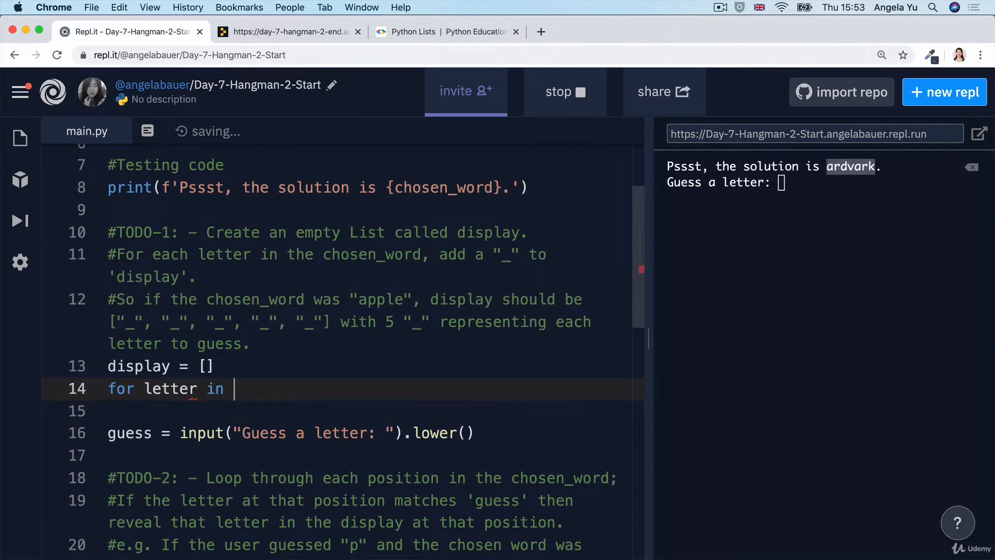
type("chosen_word:")
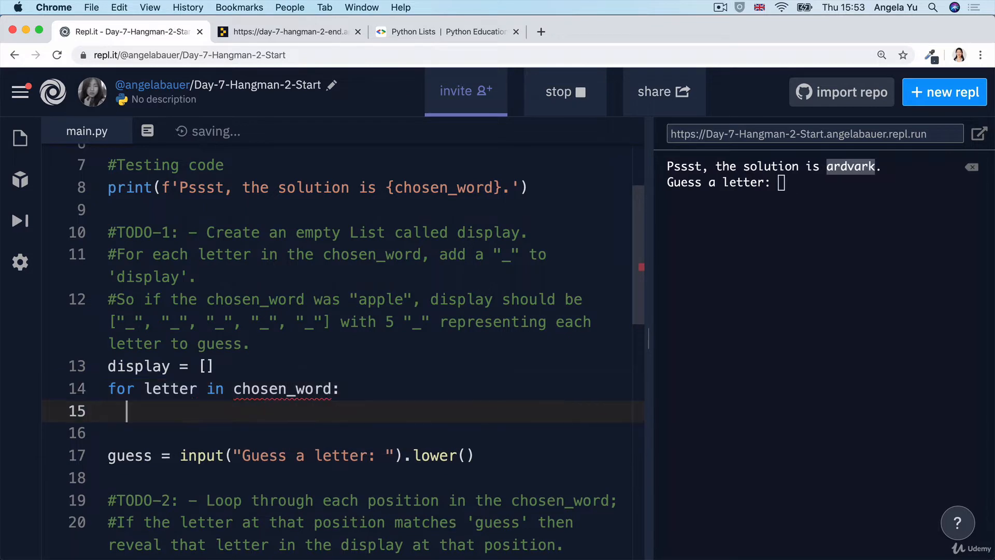
Inside the loop add display += "_" and begin a print( call after it.
left_click(235, 388)
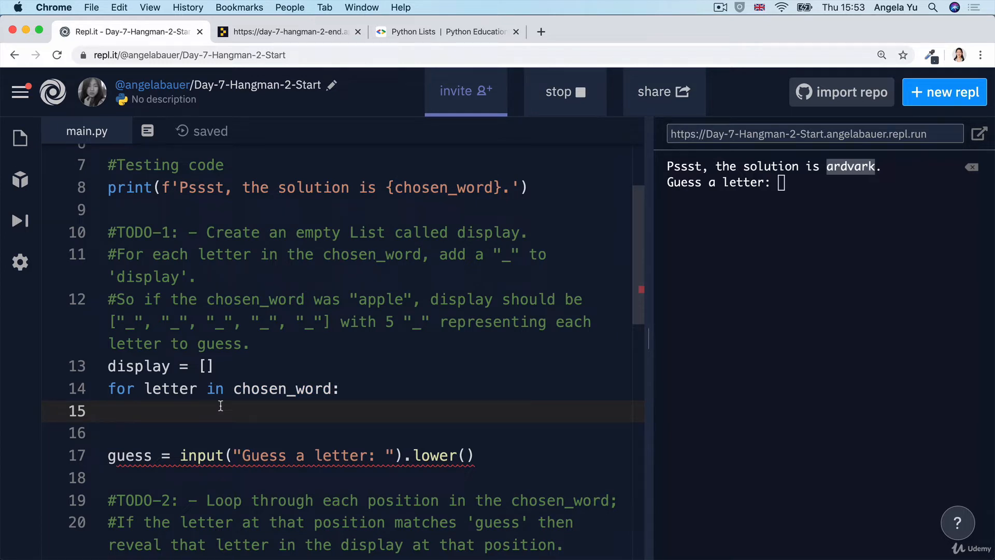
type("display +=")
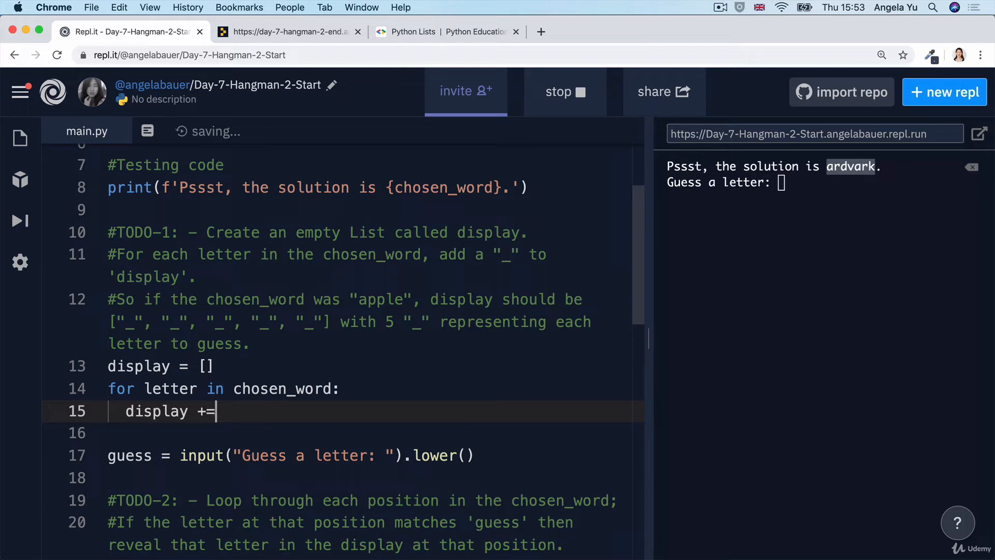
type("\"\"")
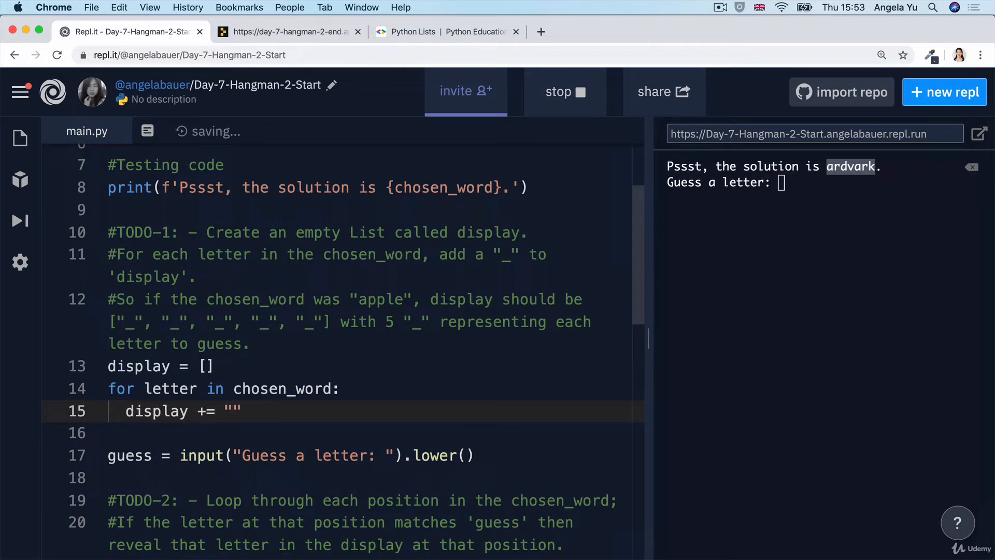
type("_")
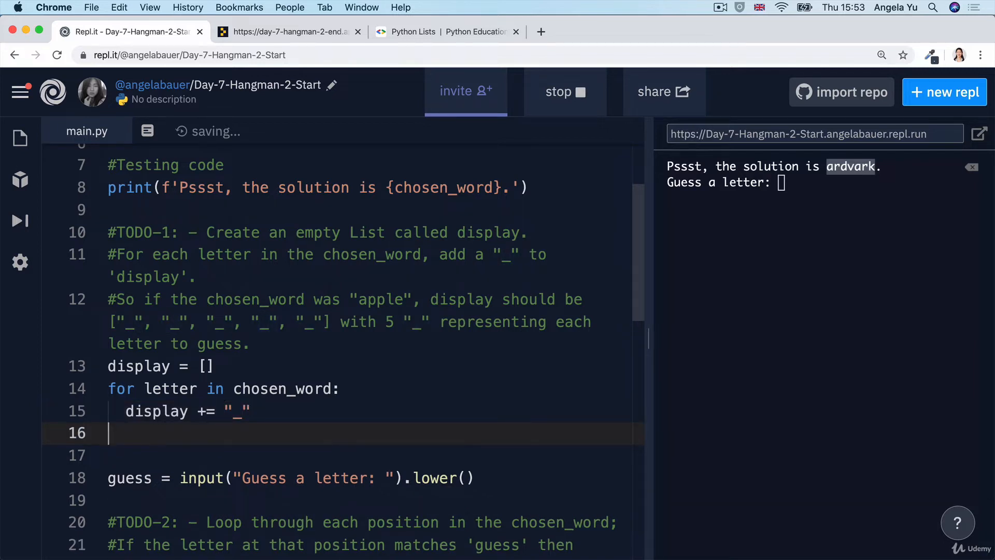
type("print(")
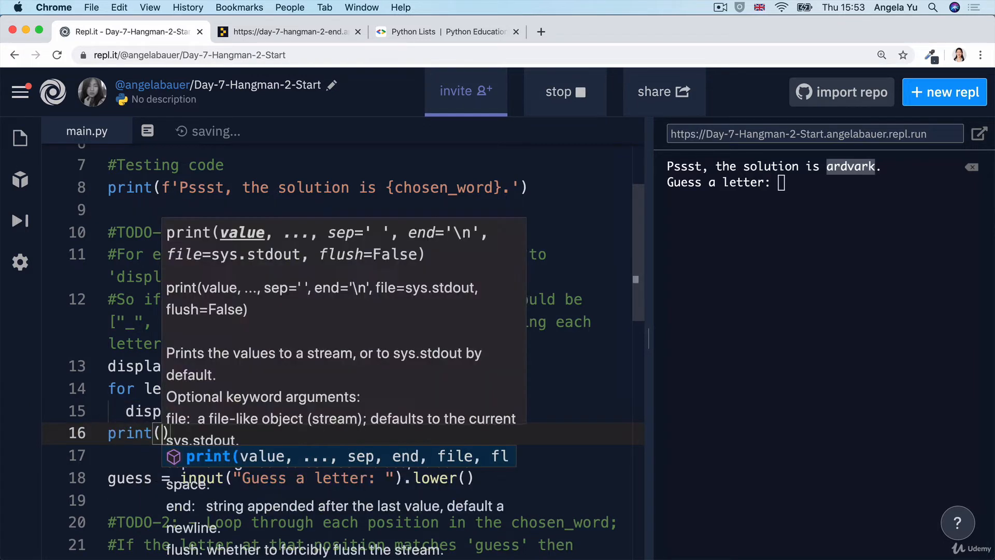
Finish print(display), rerun to see six underscores for baboon, and select the loop variable letter.
type("display")
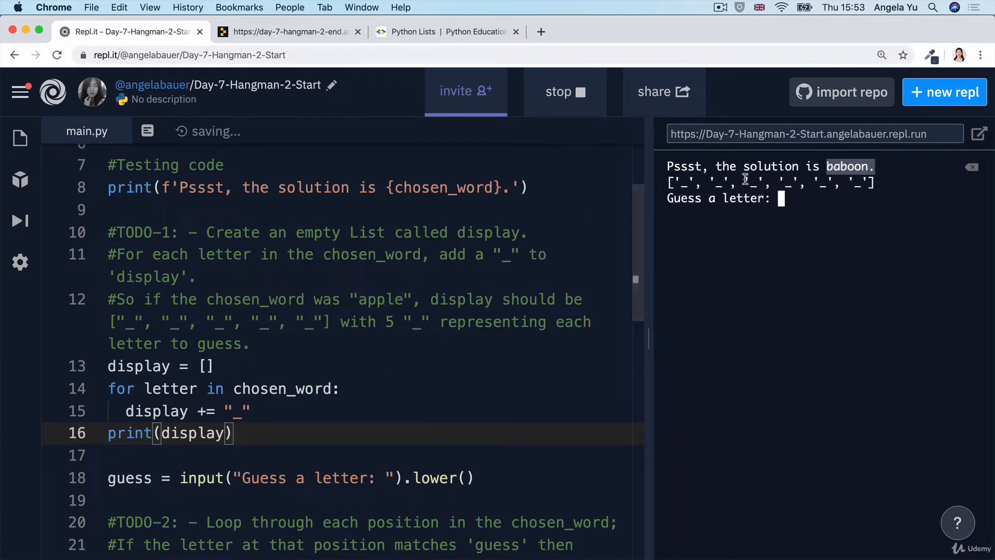
left_click(781, 198)
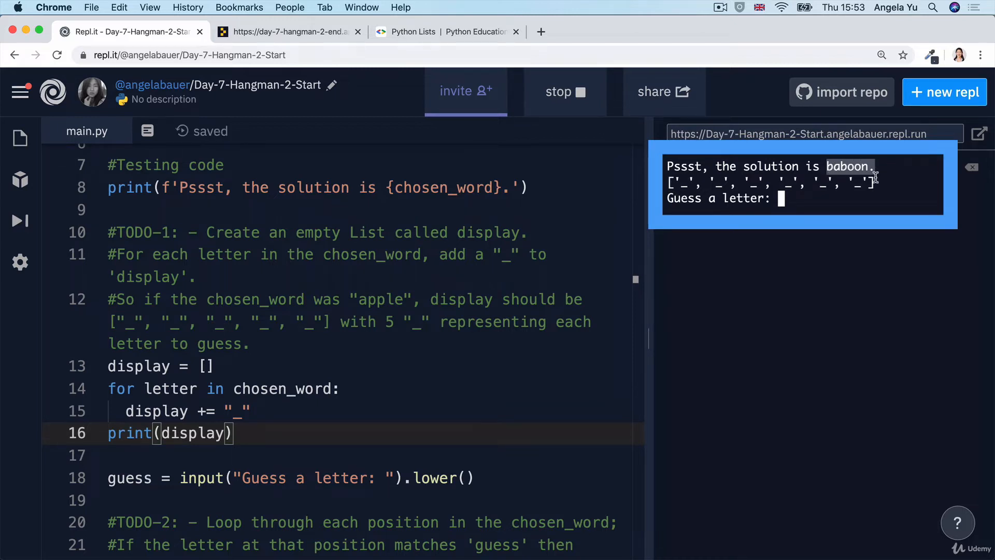
mouse_move(750, 207)
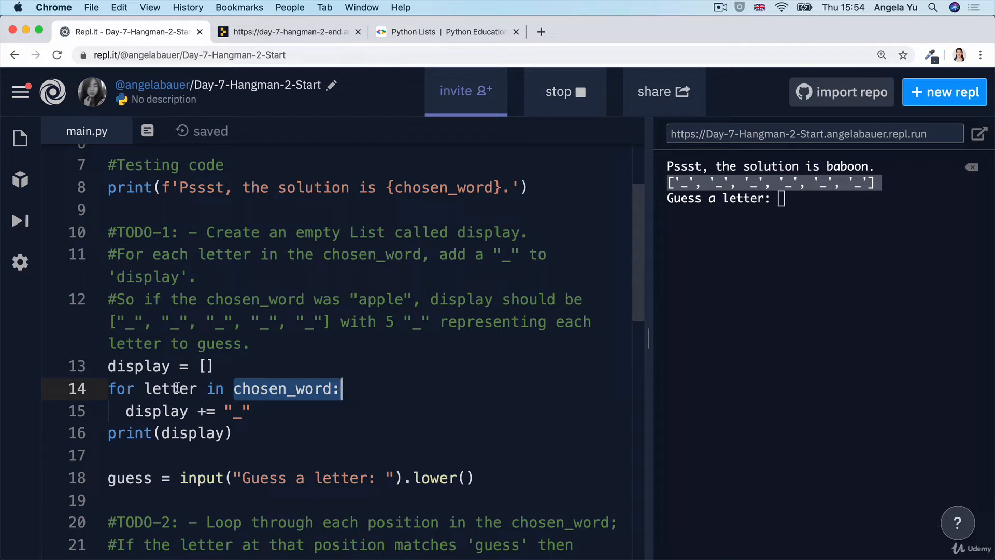
double_click(168, 389)
type("_")
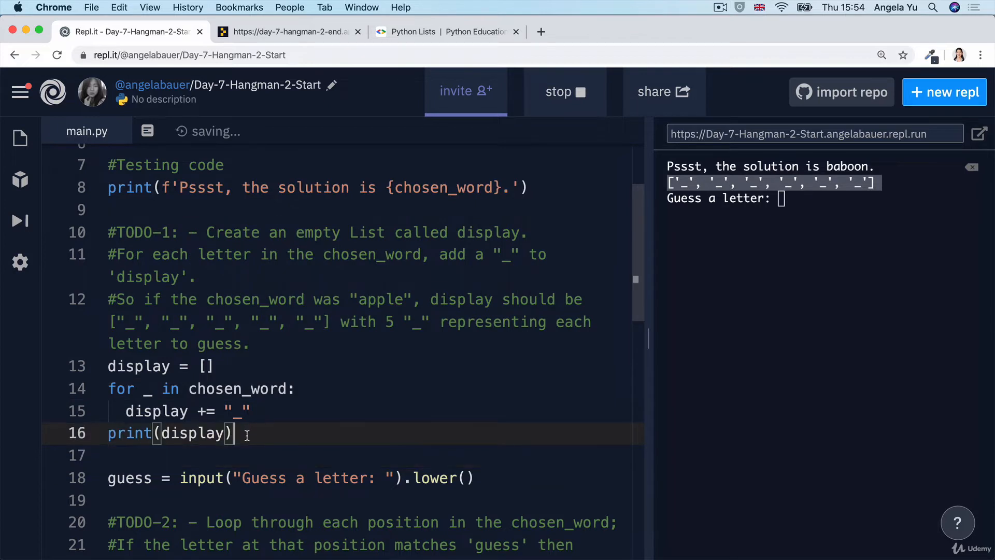
double_click(193, 433)
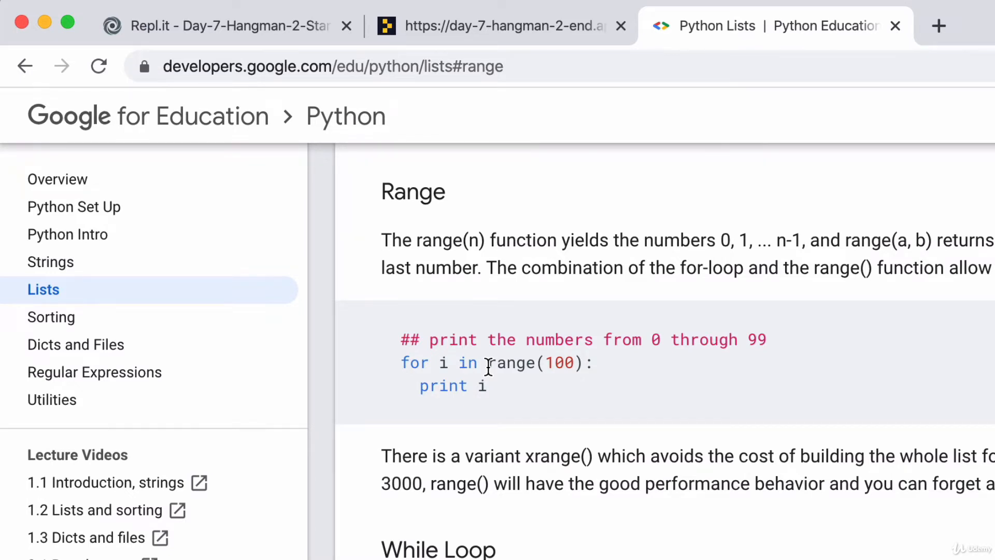
double_click(511, 363)
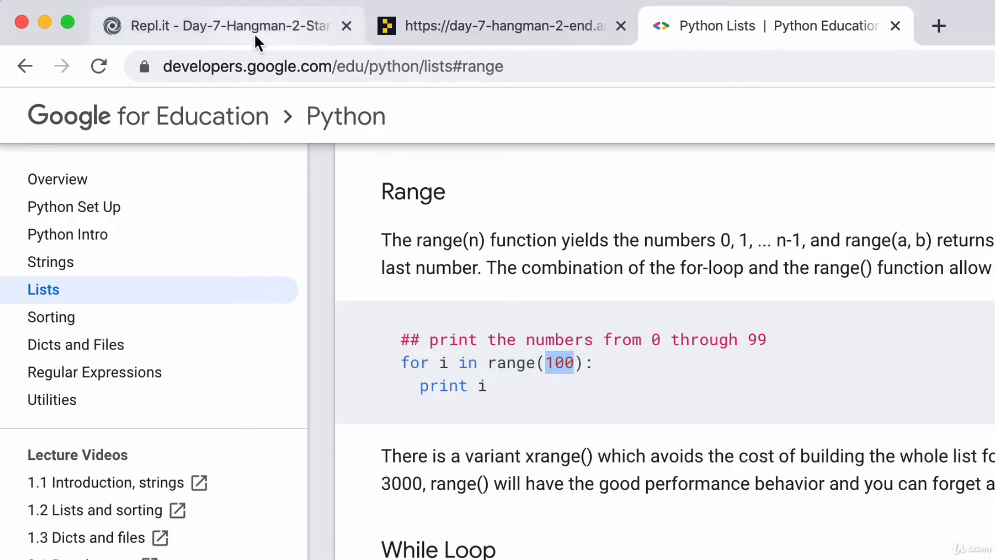
left_click(228, 26)
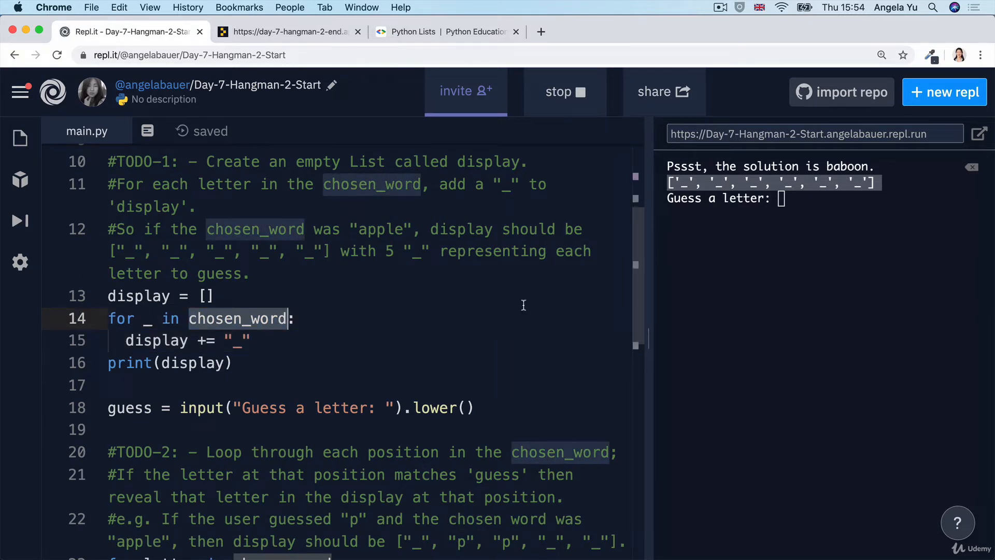
Make the loop iterate over range(len(chosen_word)), experimenting with range start 0 and step 1 arguments.
type("range(")
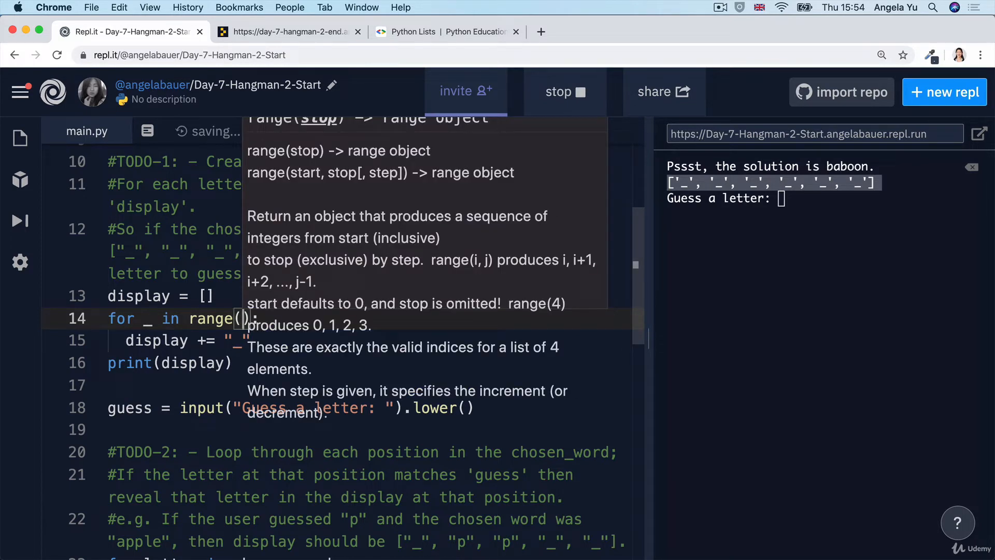
type("len(")
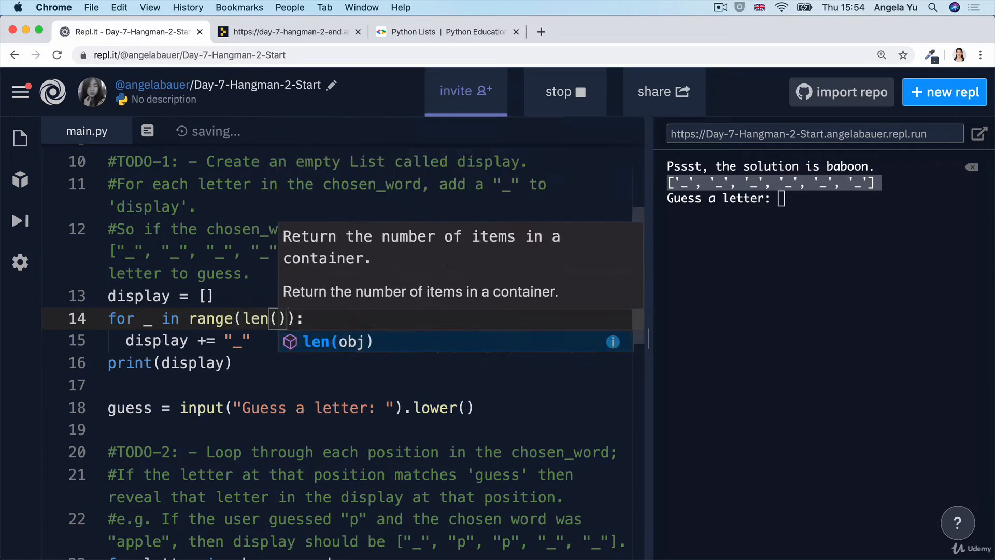
type("chosen_word")
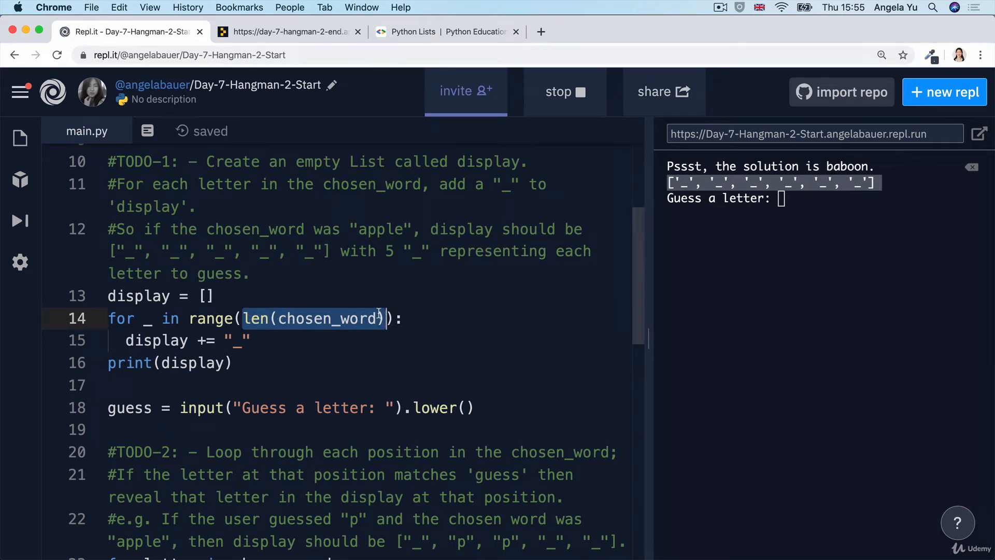
mouse_move(390, 329)
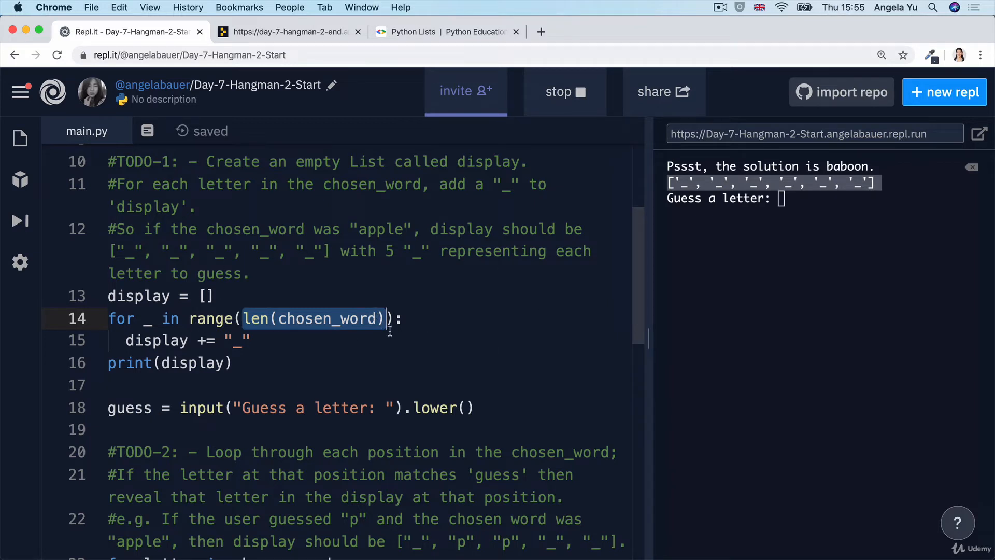
type("0")
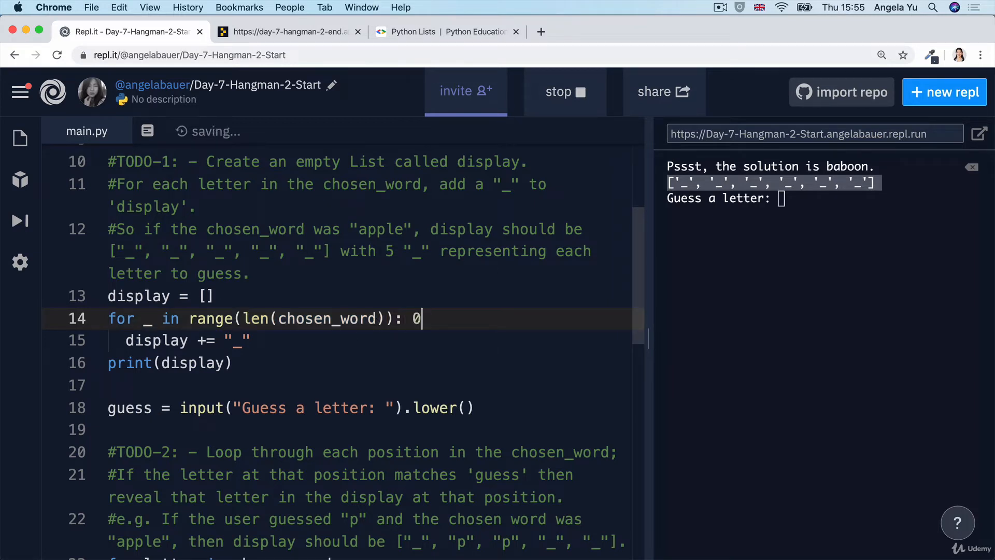
type(",1")
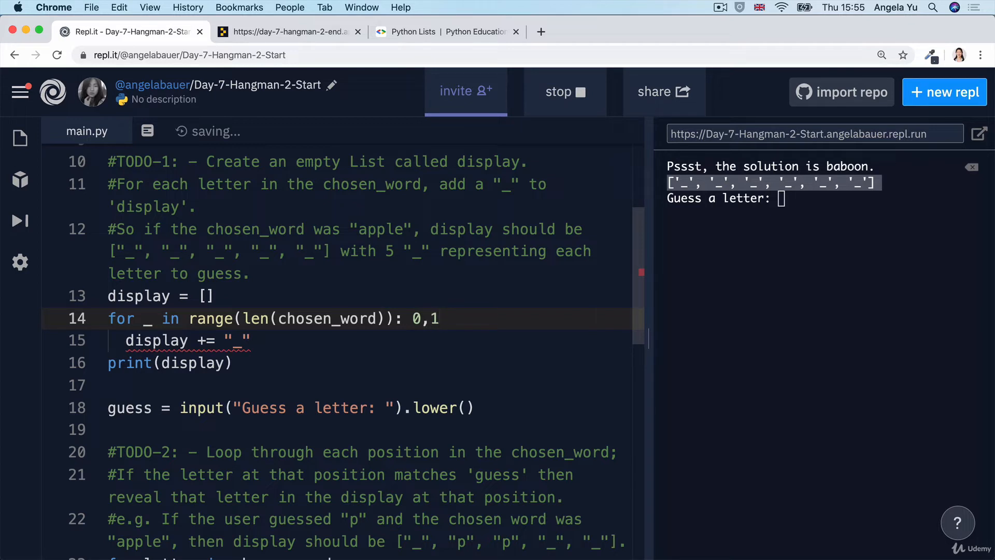
type(",")
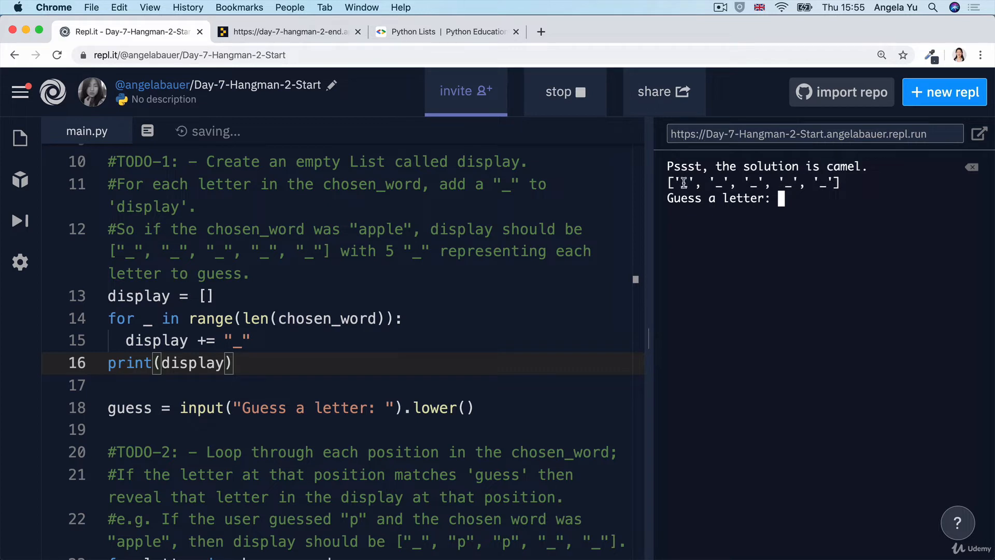
mouse_move(824, 162)
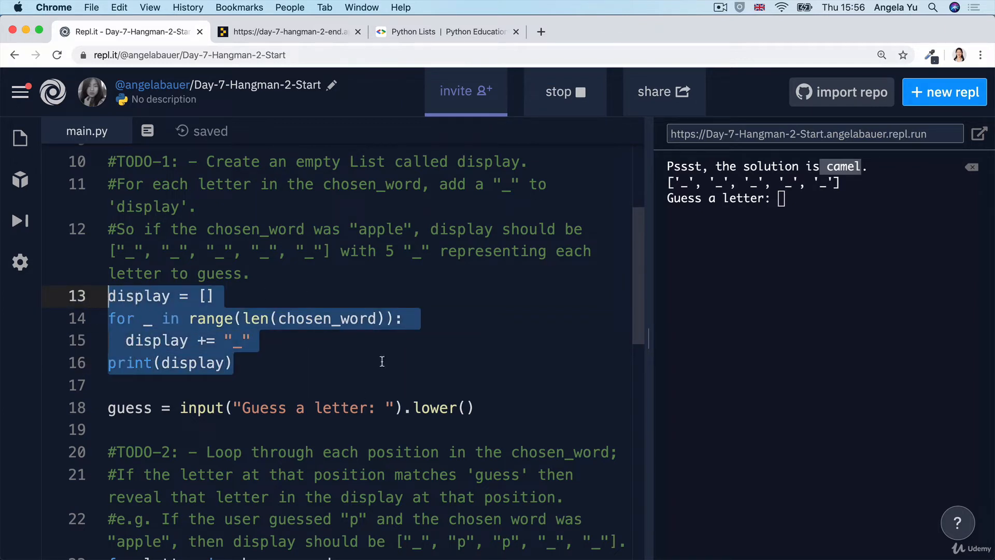
mouse_move(195, 363)
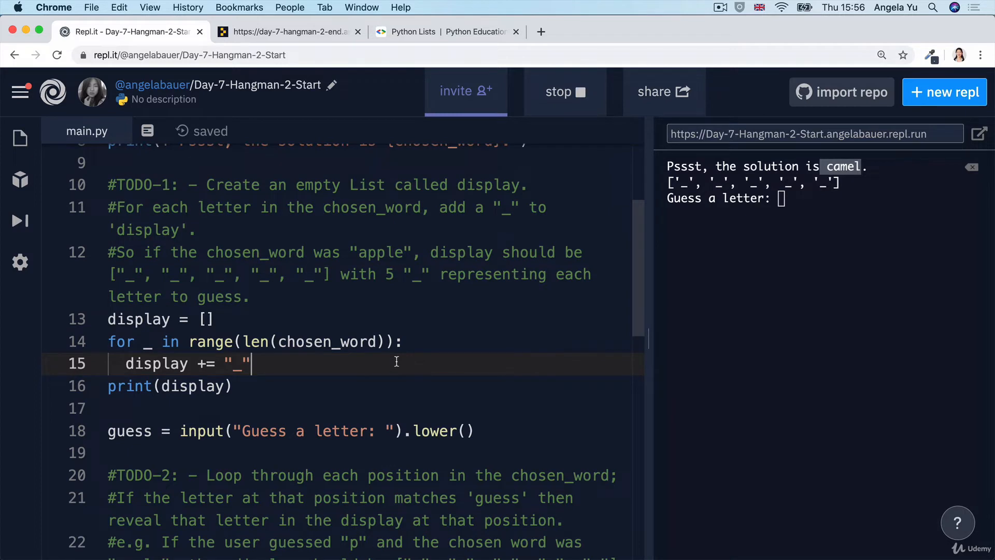
scroll("down", 3)
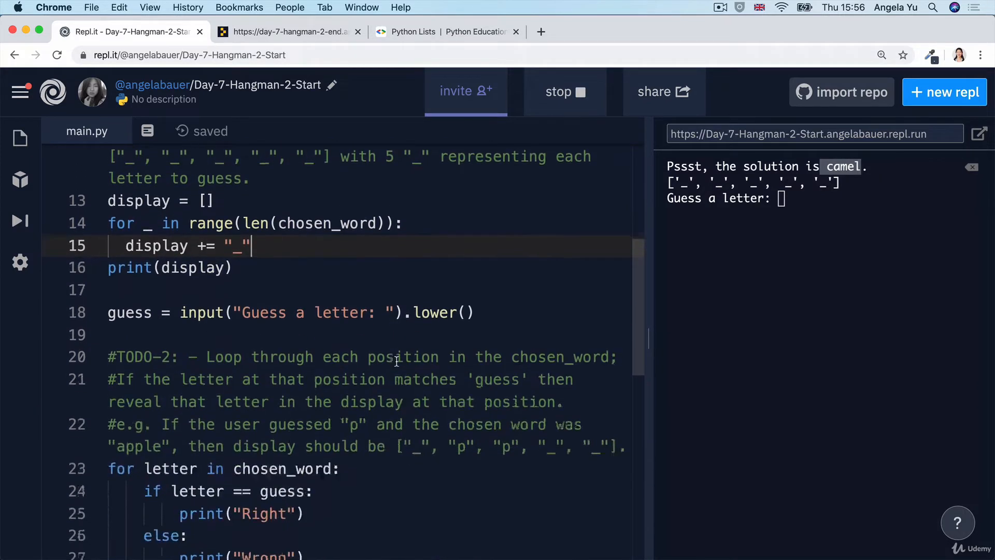
scroll("down", 3)
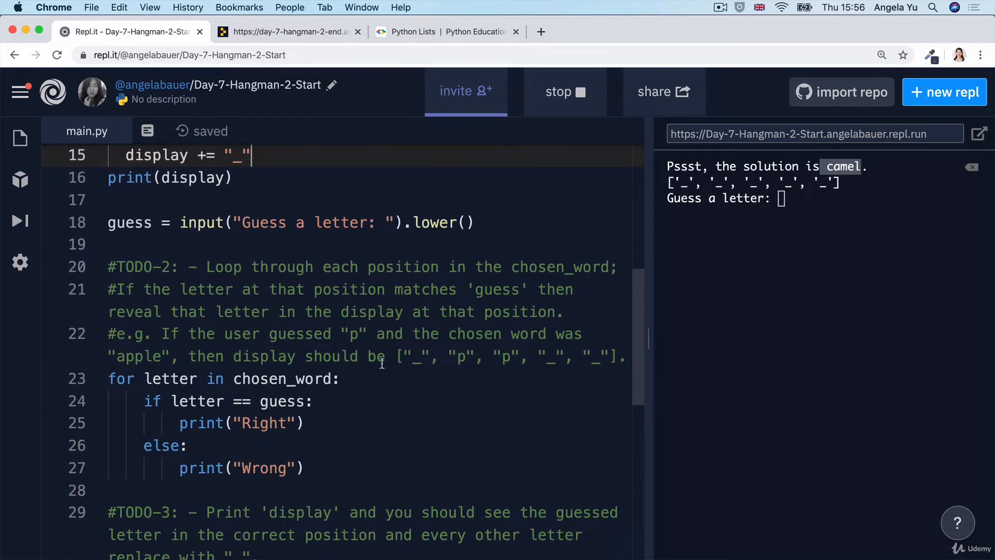
scroll("down", 3)
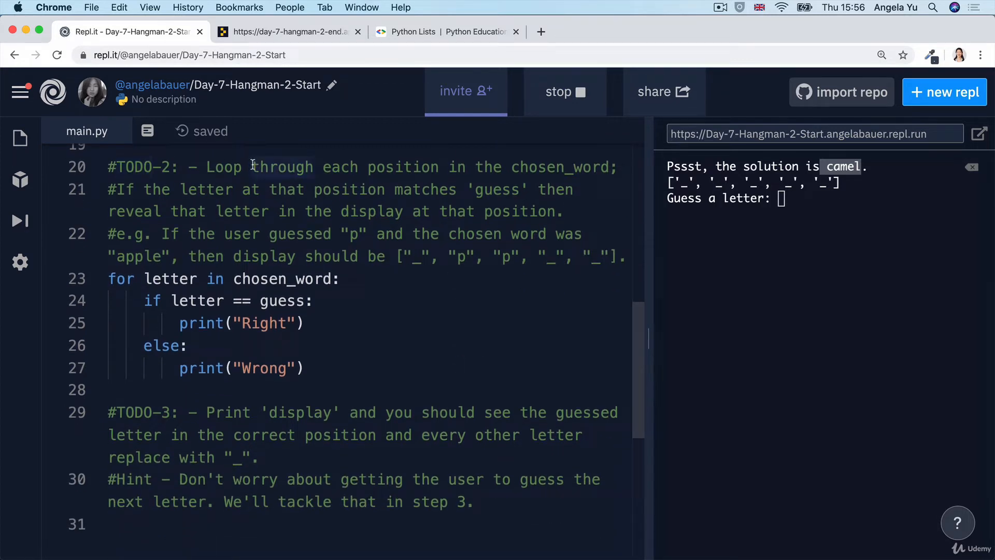
left_click_drag(207, 167, 421, 167)
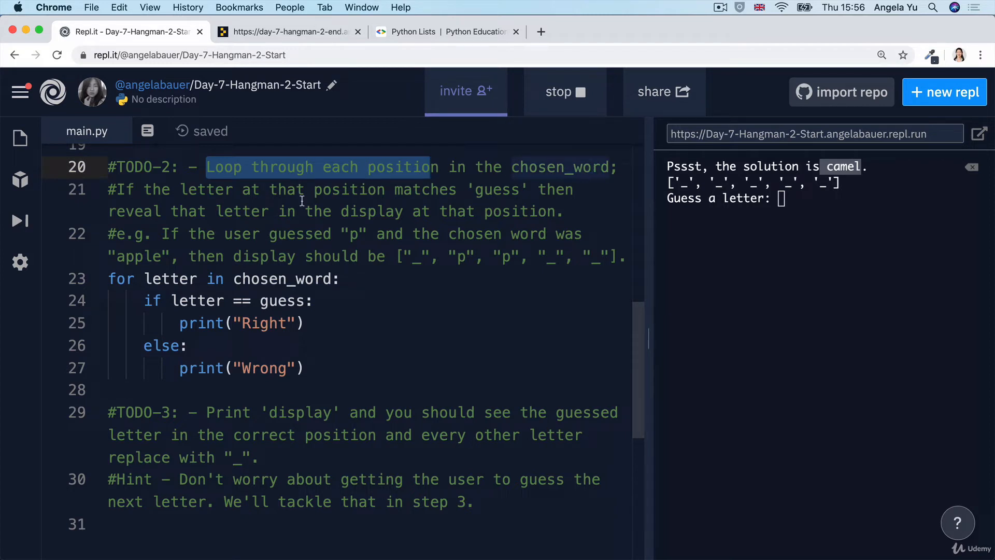
left_click_drag(188, 188, 386, 188)
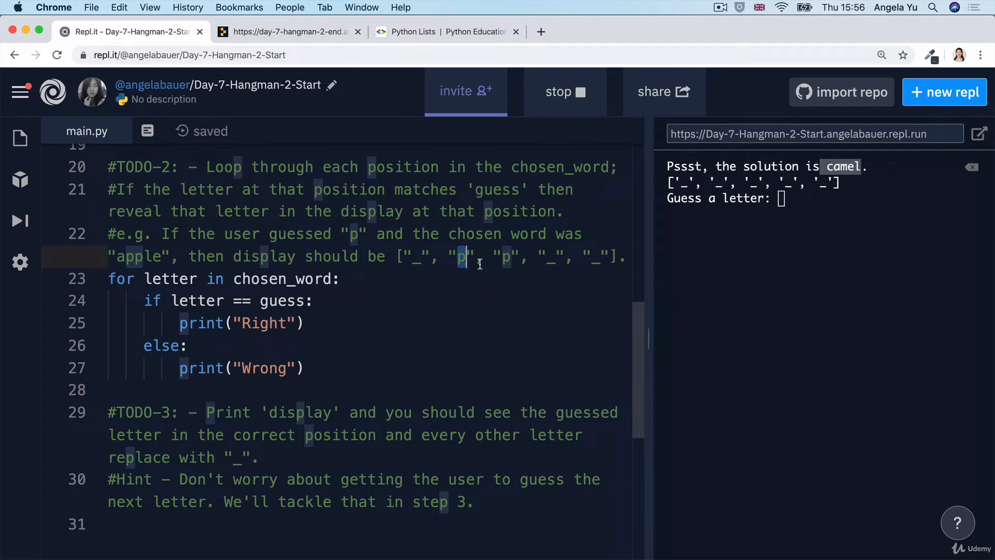
mouse_move(329, 364)
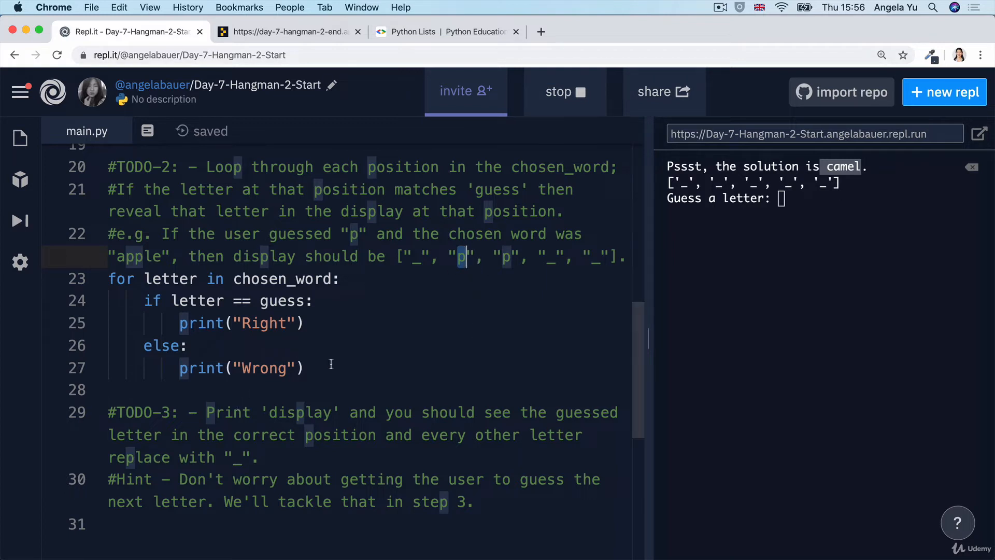
left_click_drag(191, 234, 304, 368)
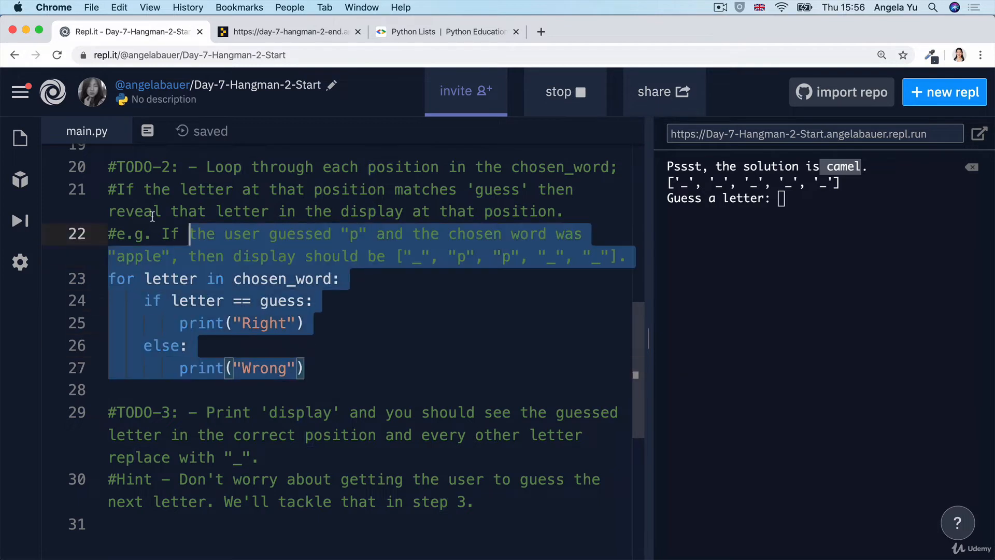
left_click(187, 345)
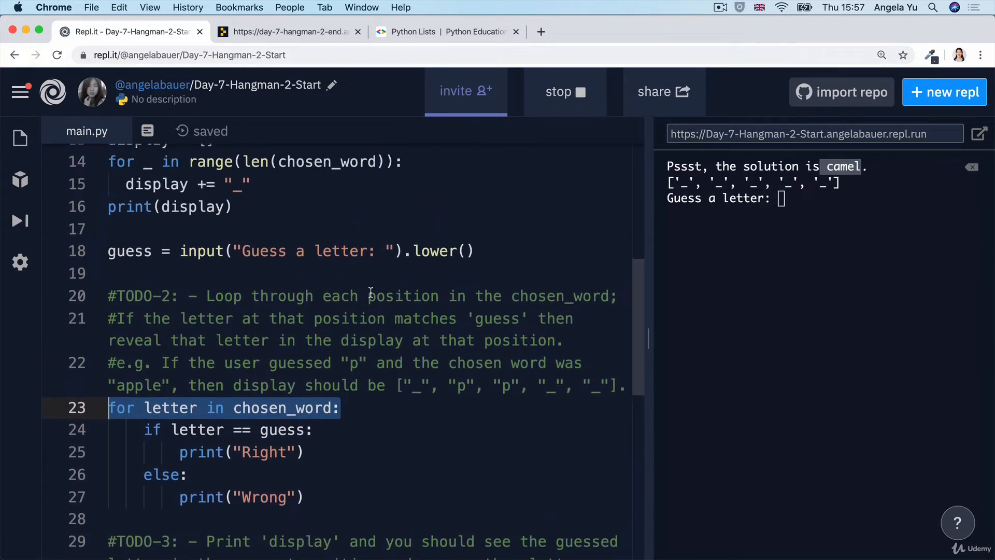
scroll("down", 3)
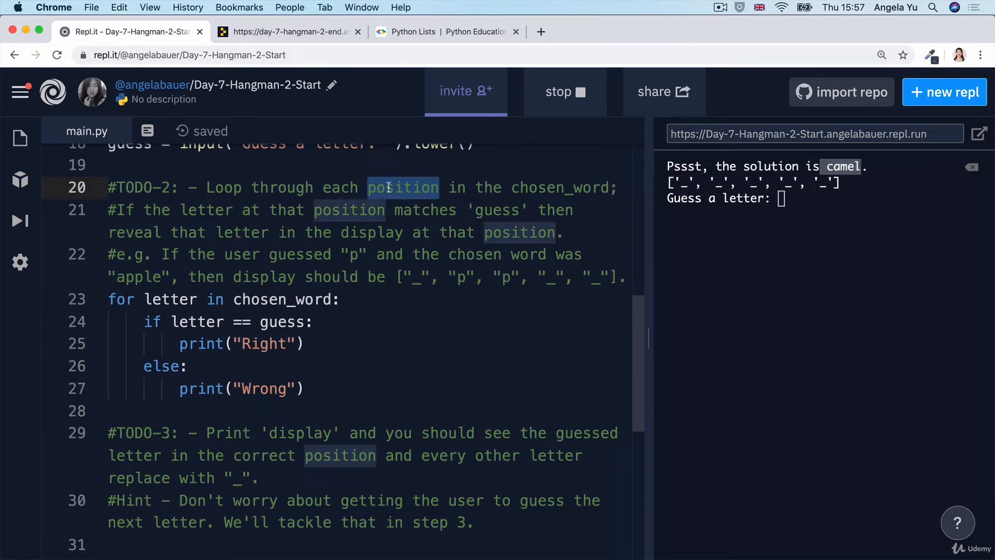
double_click(197, 321)
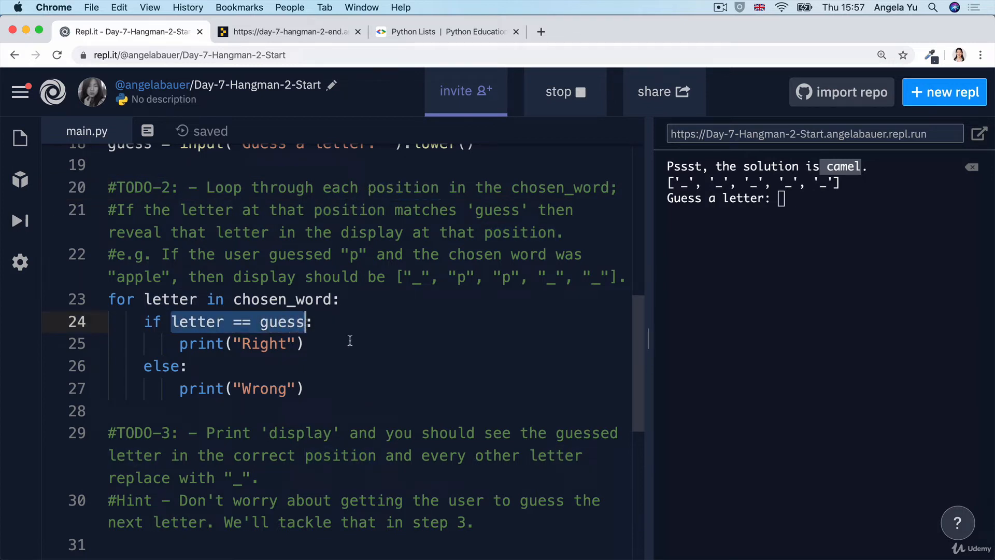
mouse_move(424, 274)
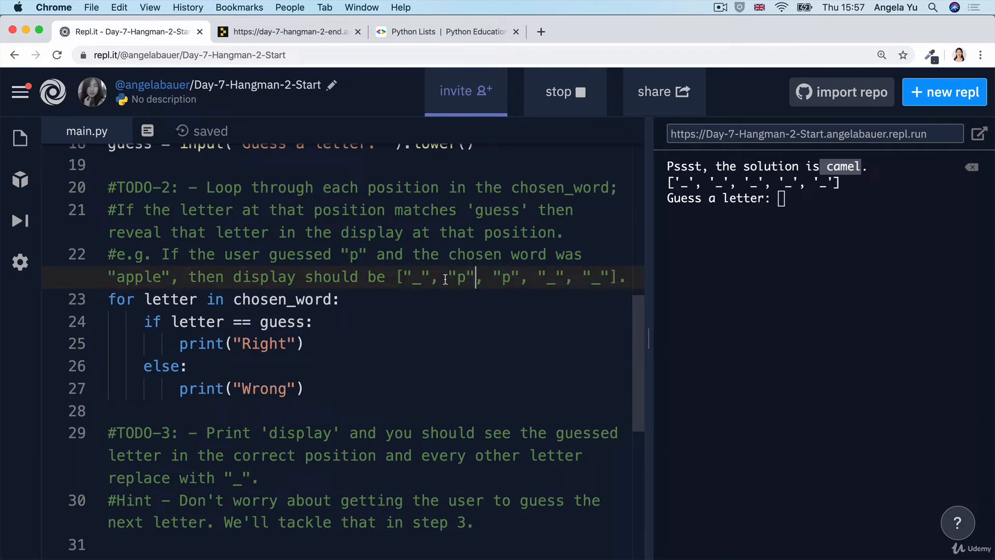
double_click(459, 277)
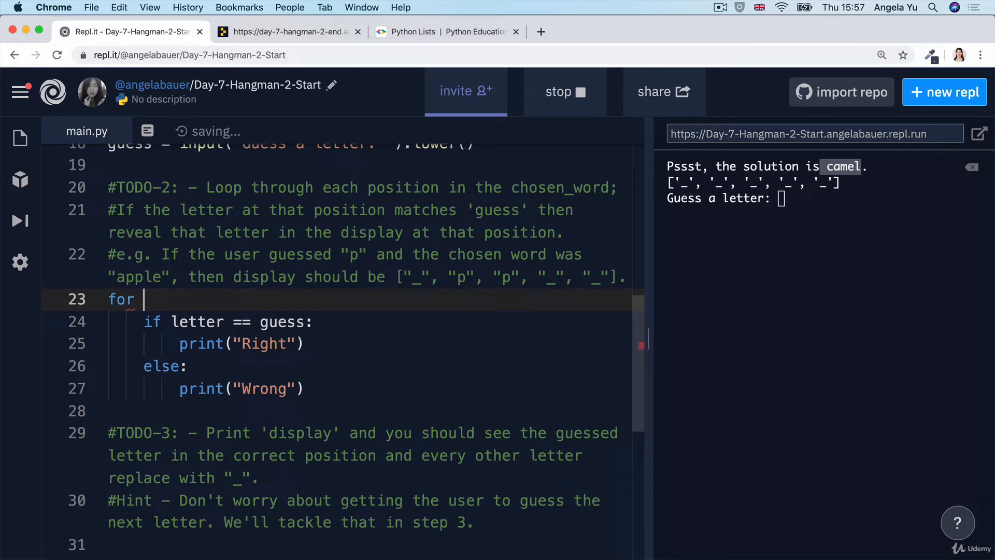
Write the TODO-2 loop header for position in range(len(chosen_word)).
type("position in")
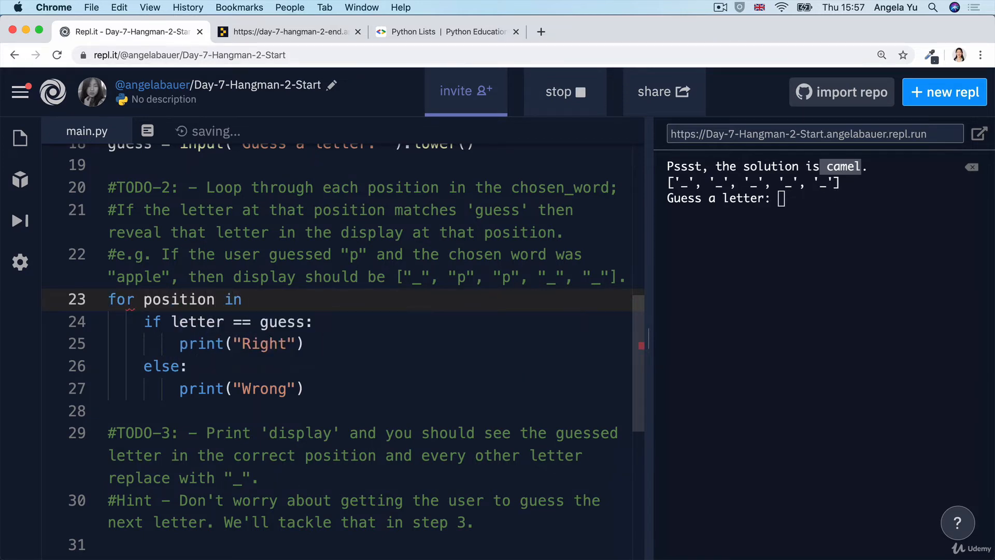
type("range(")
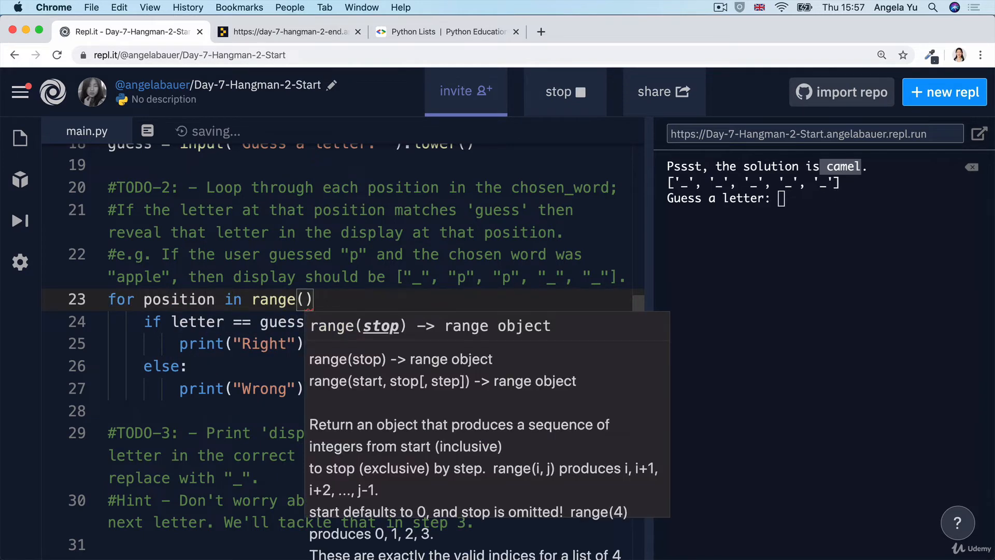
type("len(")
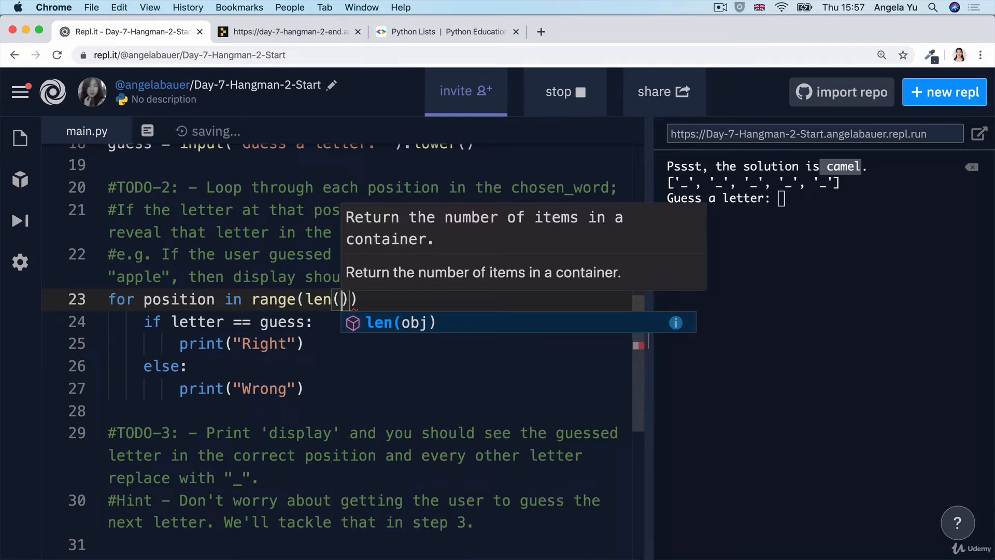
type("chosen_word")
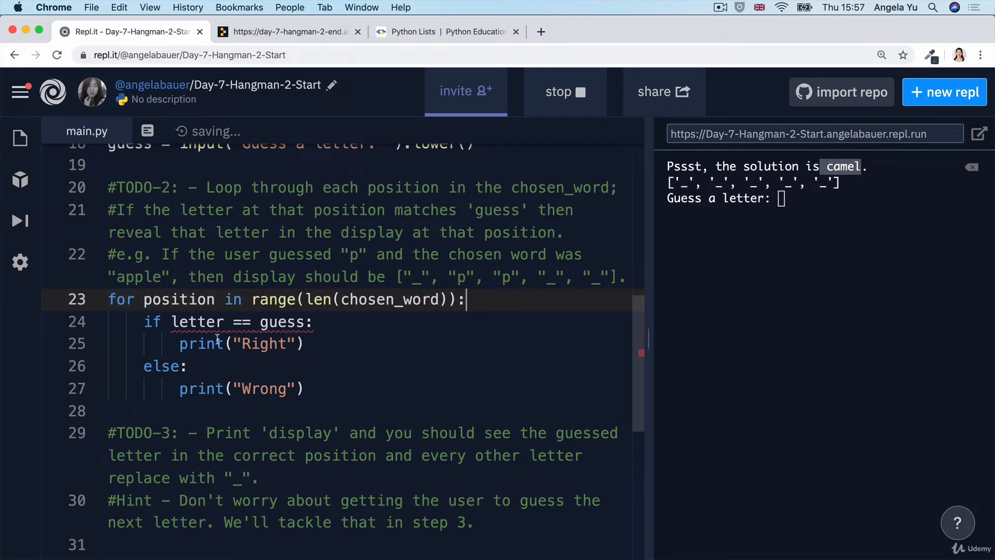
Review the position variable and the if letter == guess check printing Right or Wrong.
double_click(374, 298)
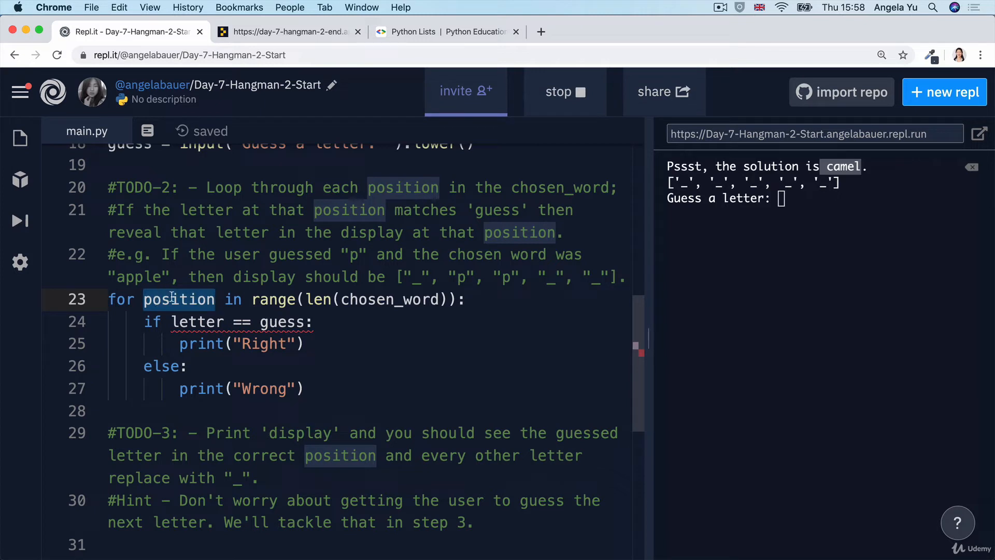
mouse_move(178, 286)
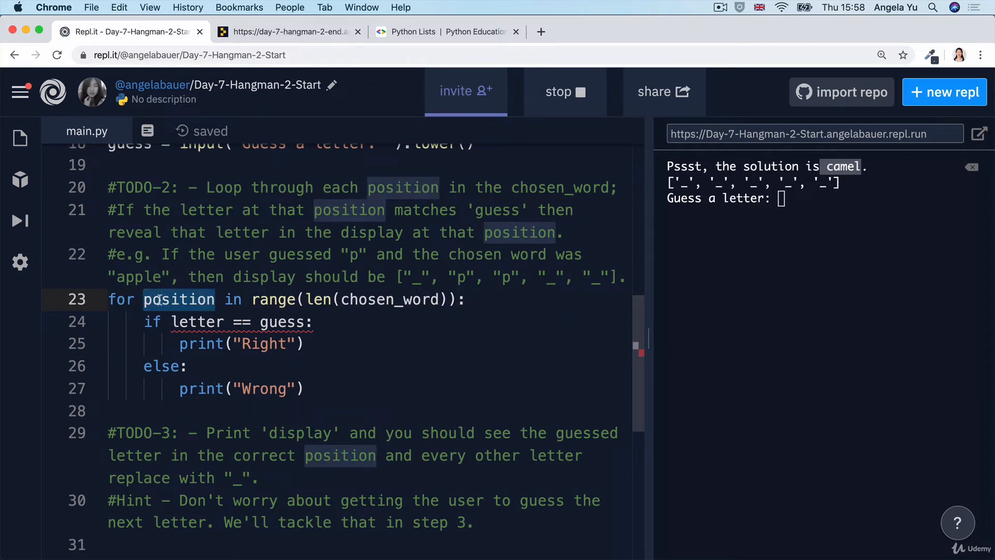
left_click(311, 321)
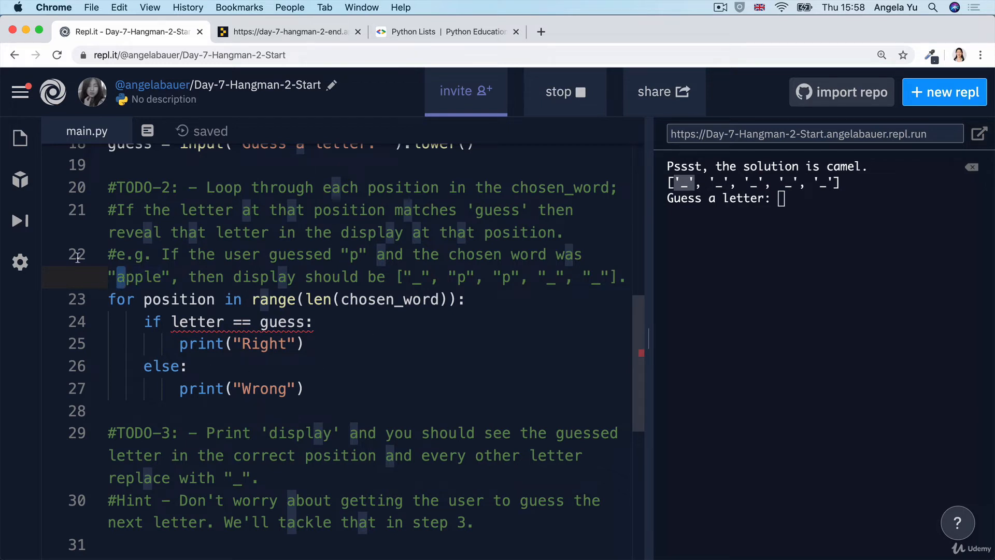
double_click(179, 299)
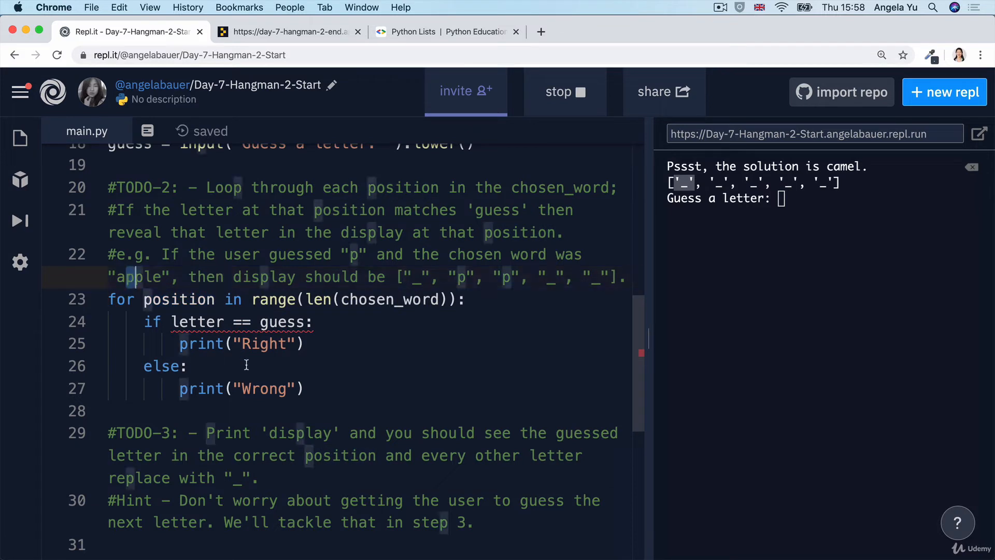
mouse_move(417, 324)
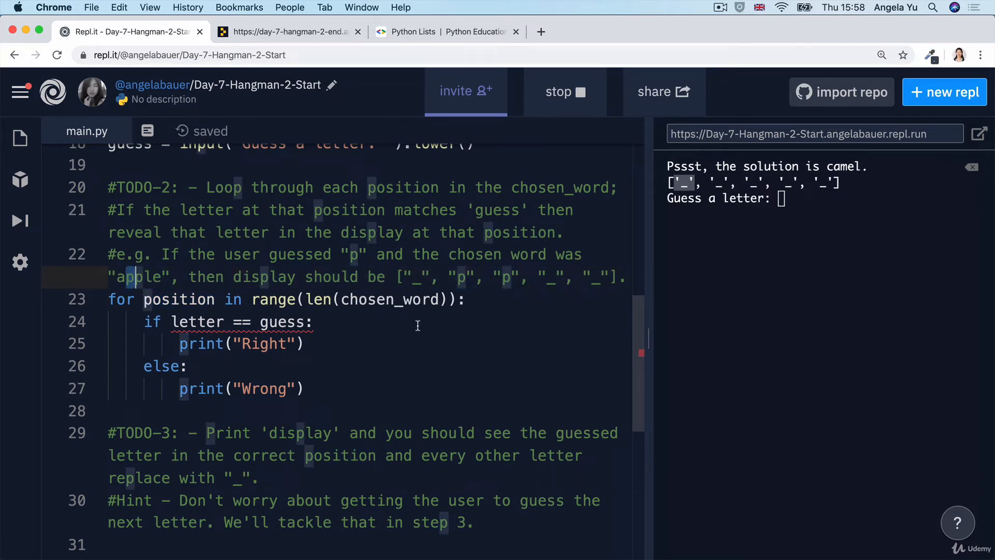
left_click(417, 321)
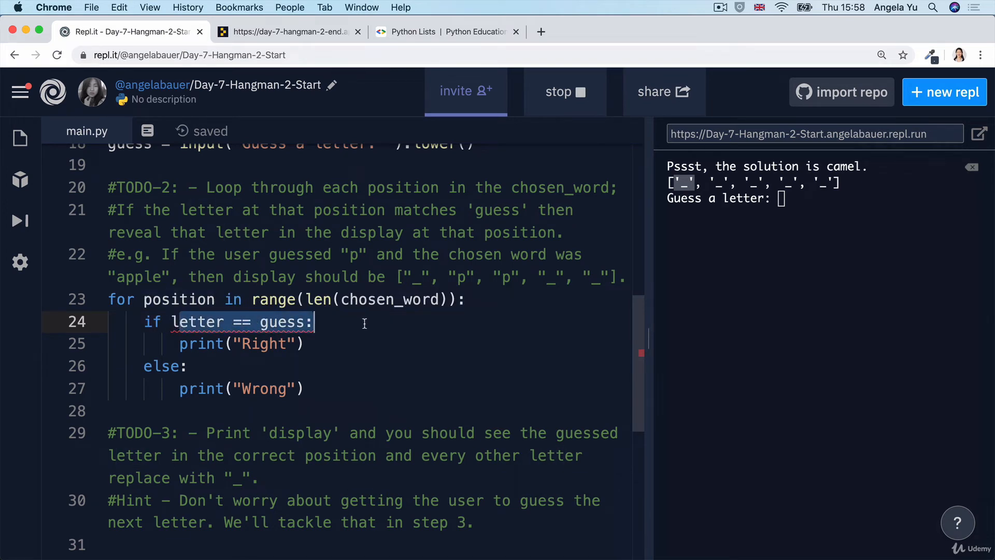
mouse_move(500, 302)
type("letter =")
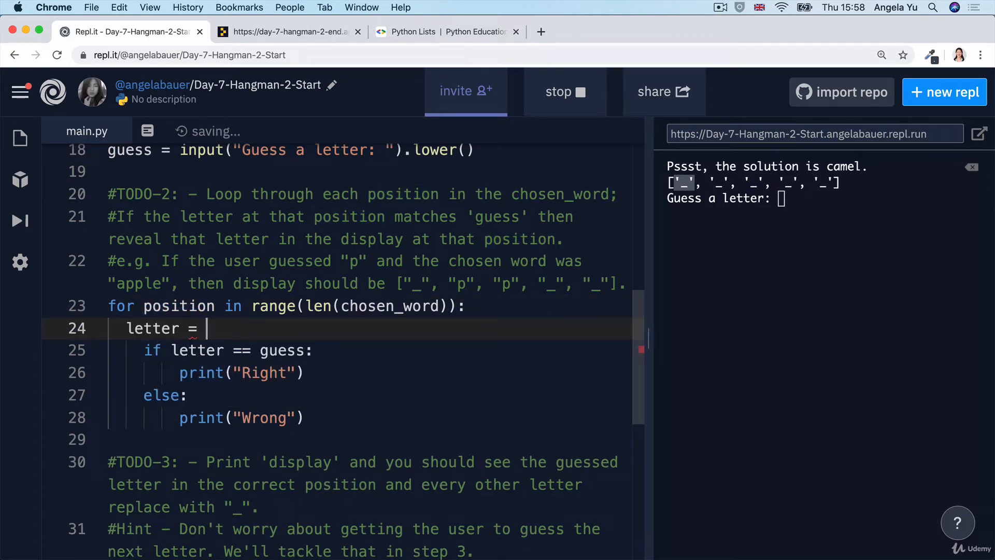
Set letter = chosen_word[position] inside the loop.
type("chosen")
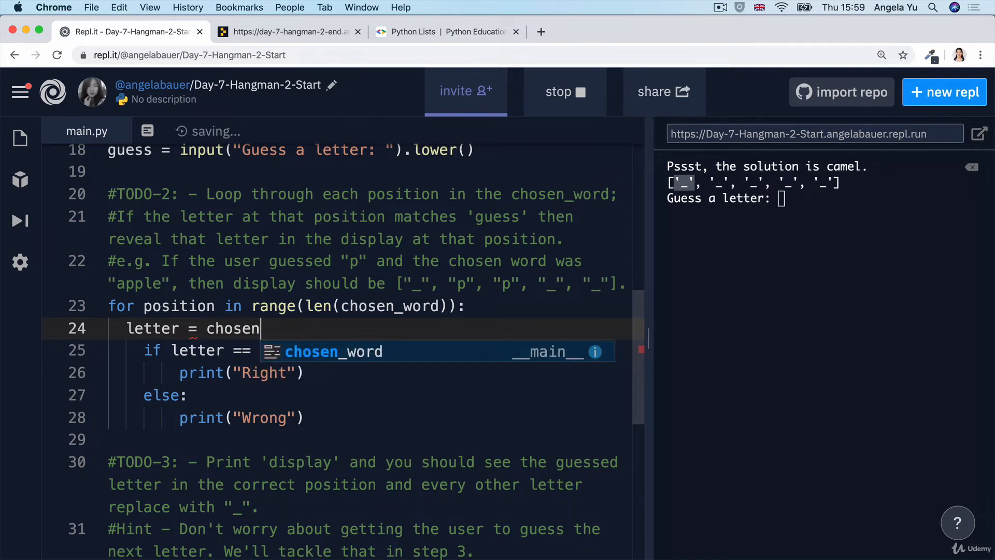
type("_word[]")
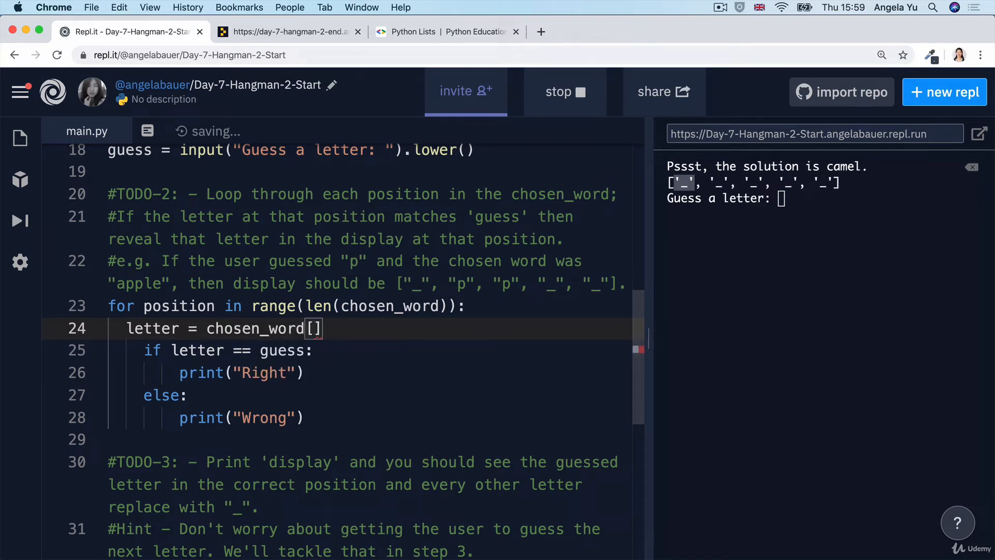
type("position")
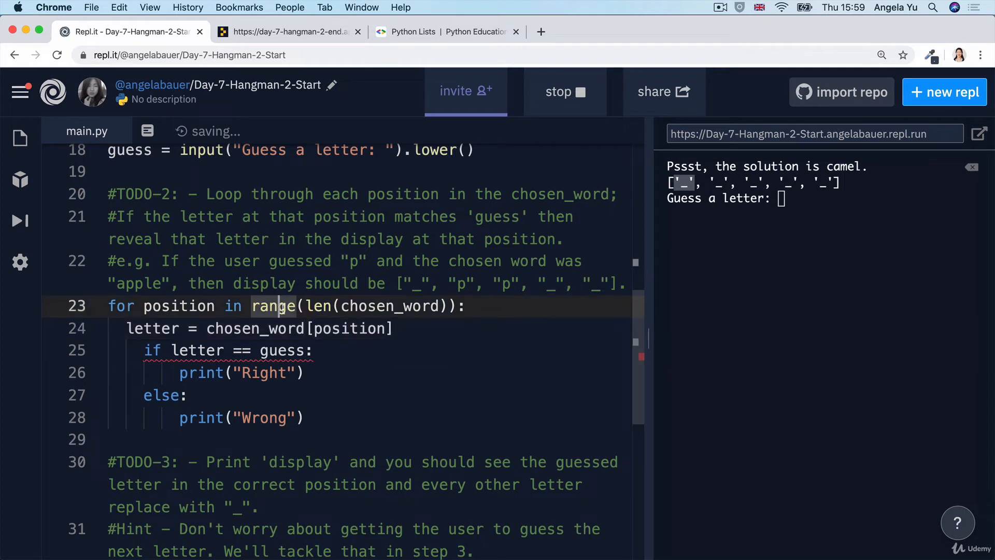
Replace print("Right") with display[position] = letter in the match branch.
left_click_drag(144, 349, 304, 418)
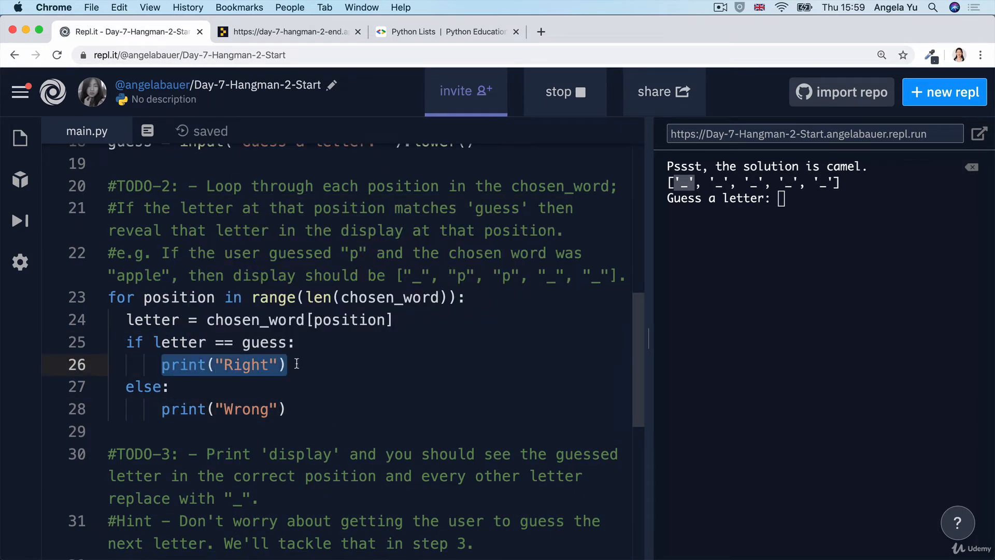
type("display[")
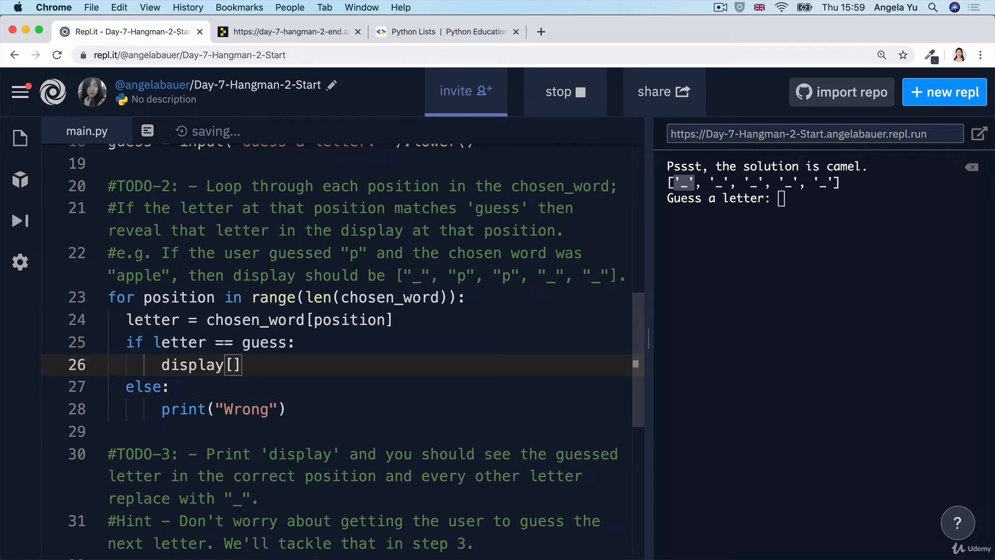
type("position")
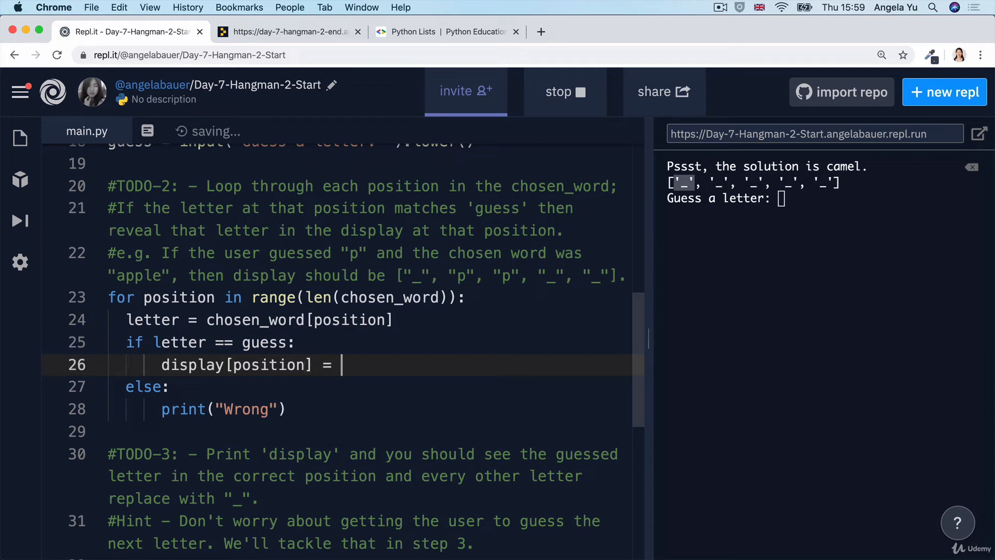
type("letter")
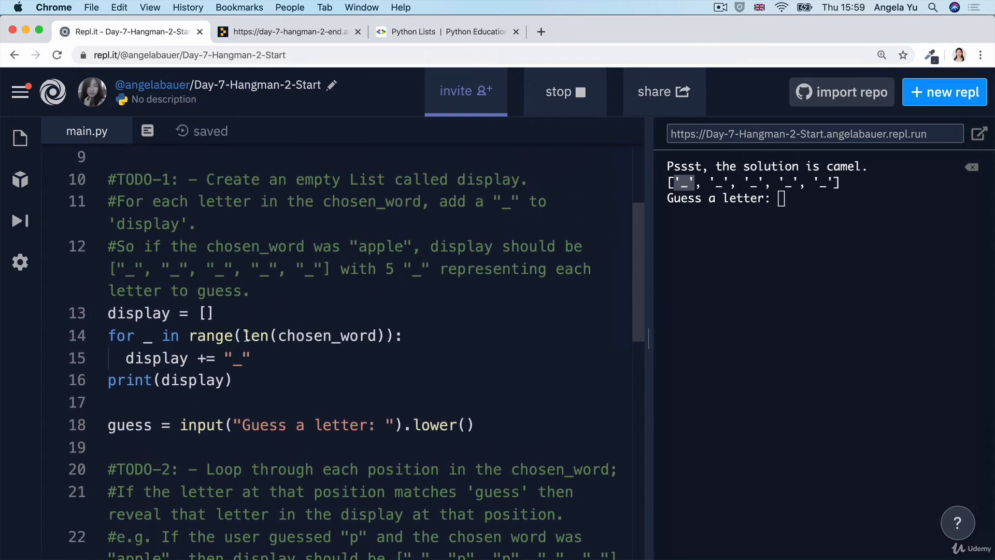
Store len(chosen_word) in word_length and use word_length in both loops' range calls.
scroll("down", 3)
type("wordlen(chosen_word")
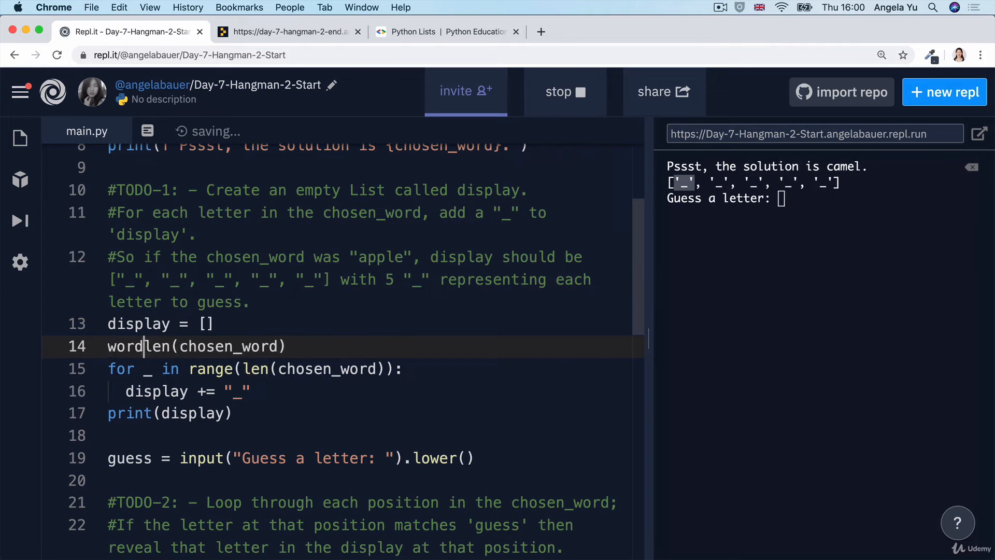
type("_length =")
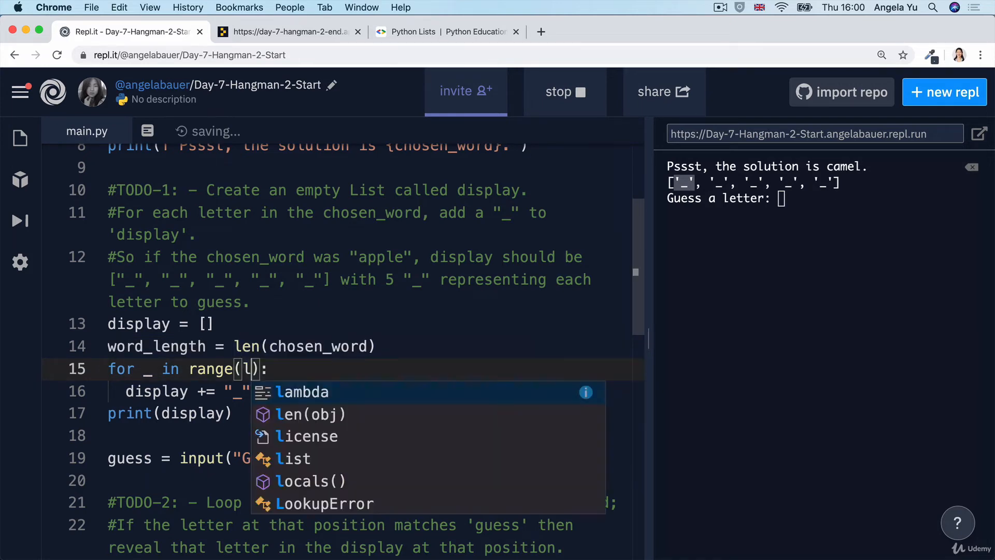
type("word_length")
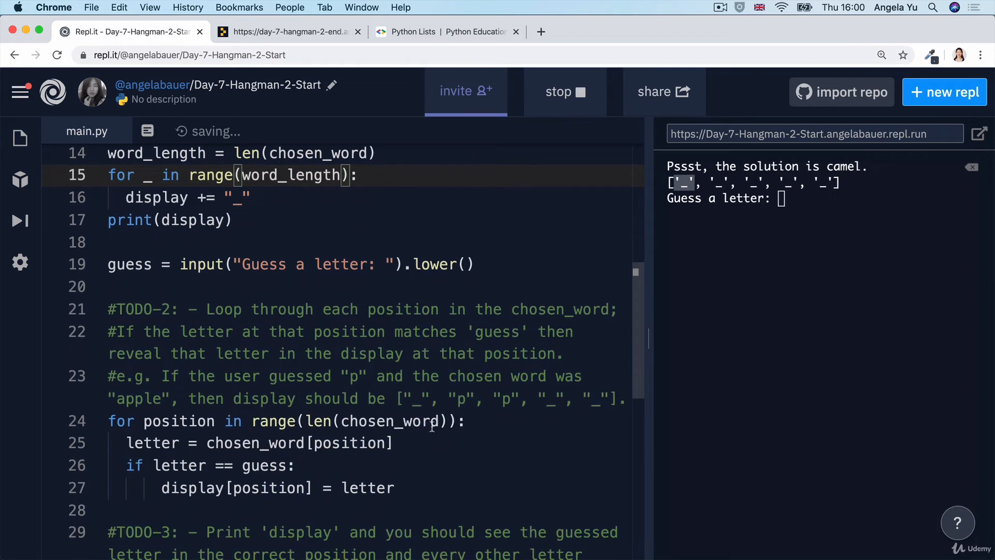
double_click(375, 421)
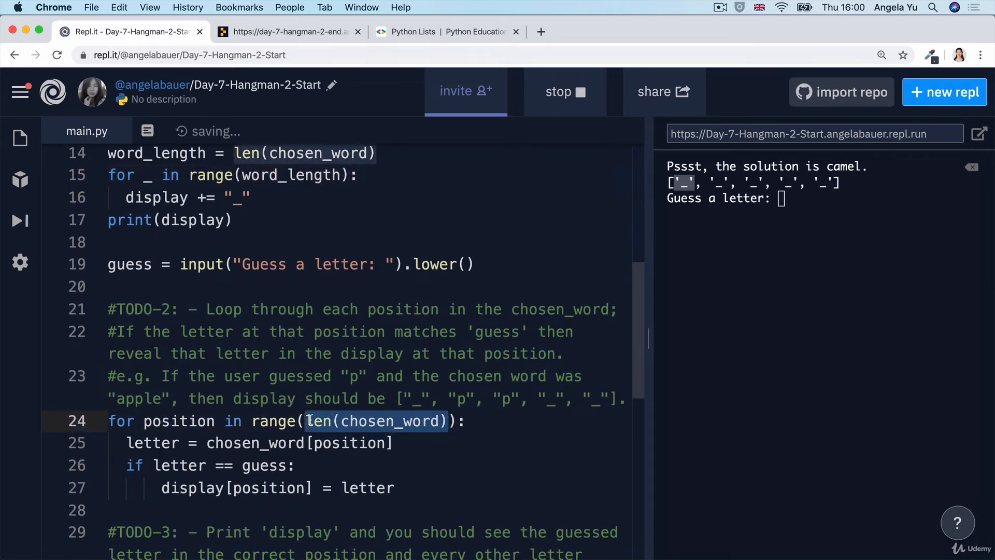
type("word_length")
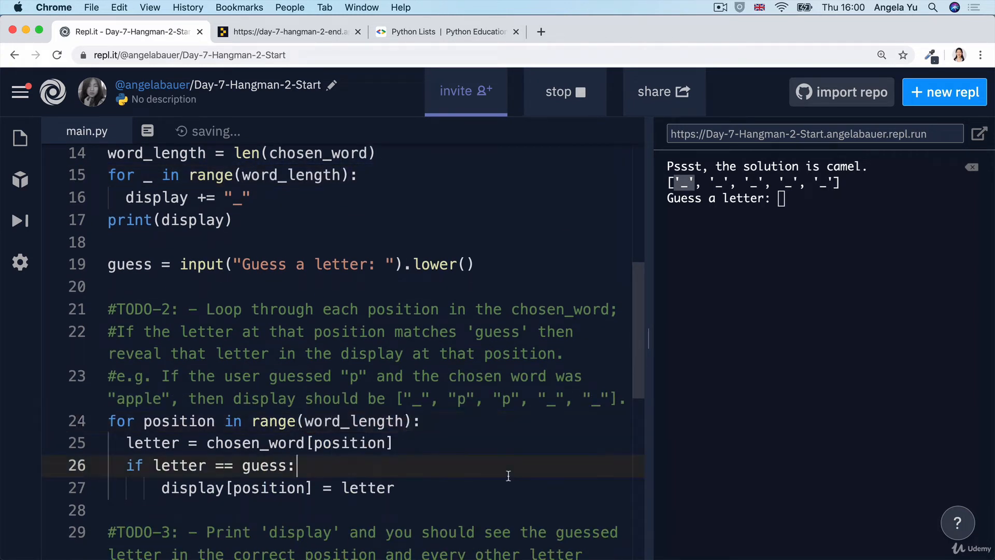
scroll("down", 3)
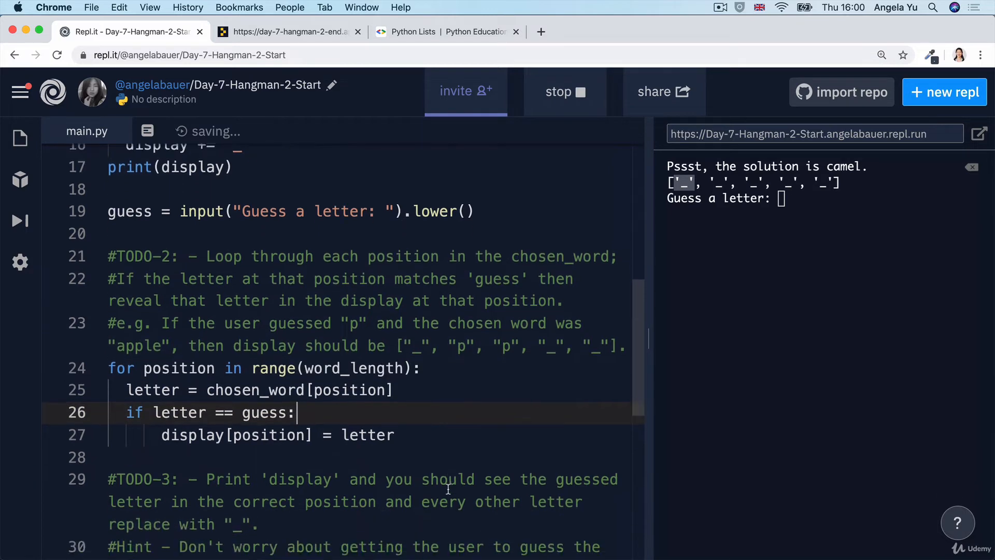
Add print(display), run the game and guess a, getting ['_', 'a', '_', '_', '_'] for camel.
type("print(")
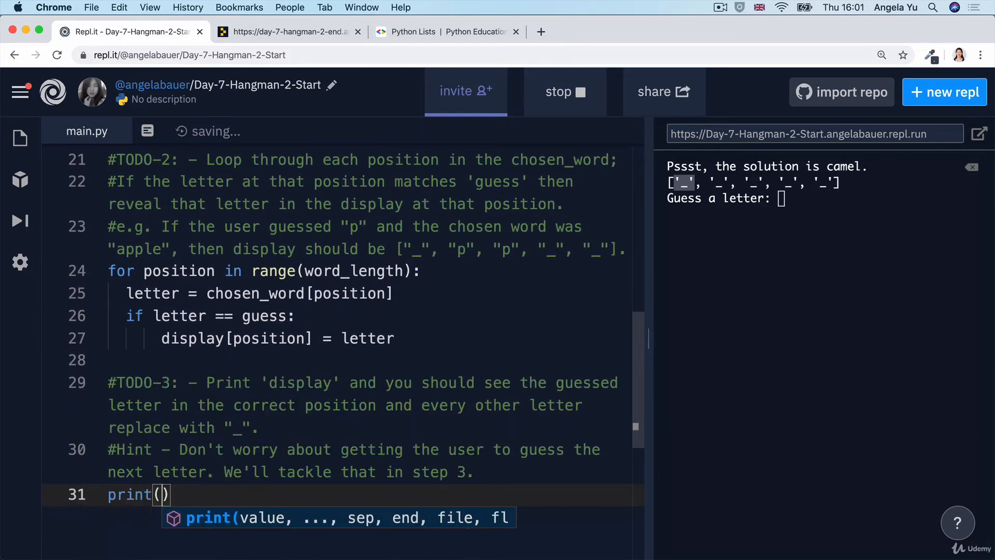
type("display")
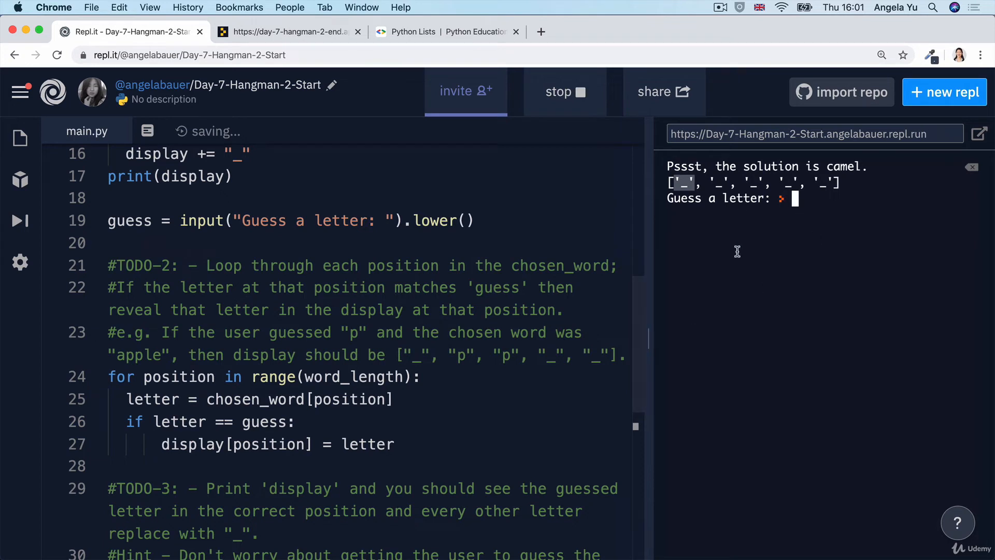
double_click(841, 166)
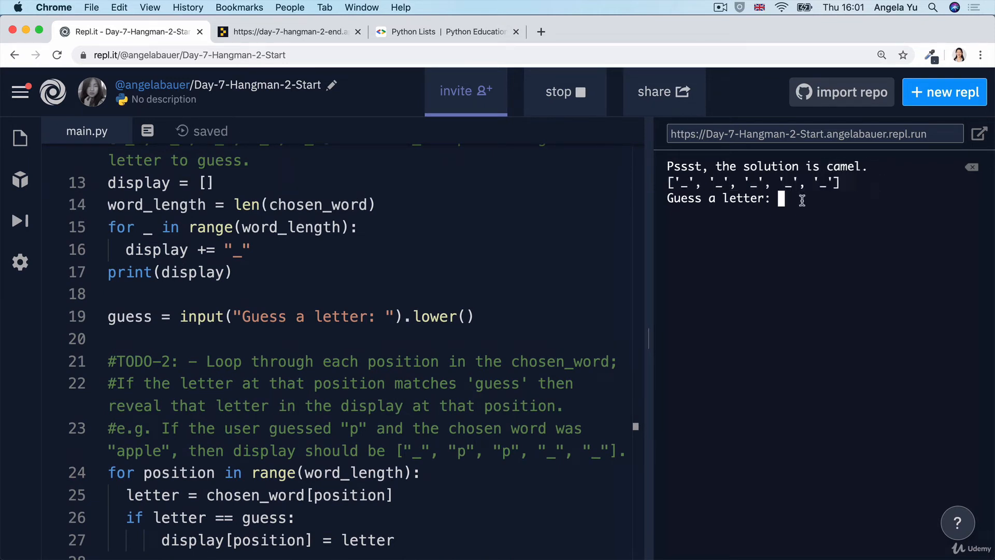
type("a")
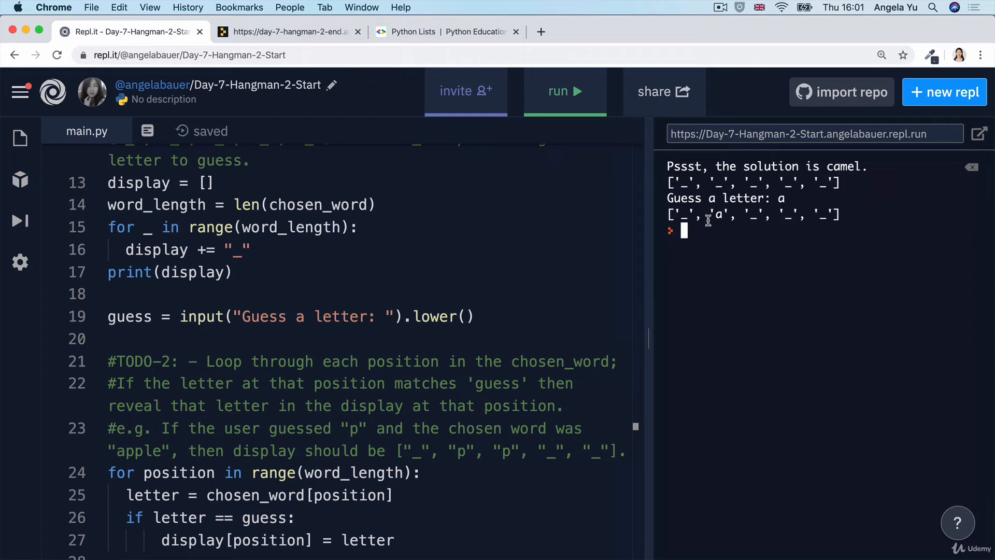
double_click(719, 215)
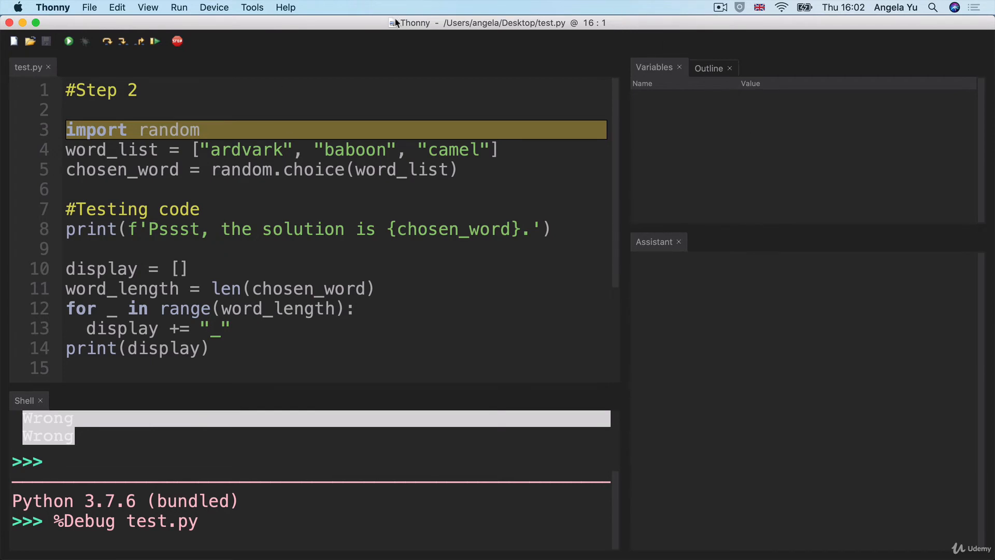
mouse_move(107, 41)
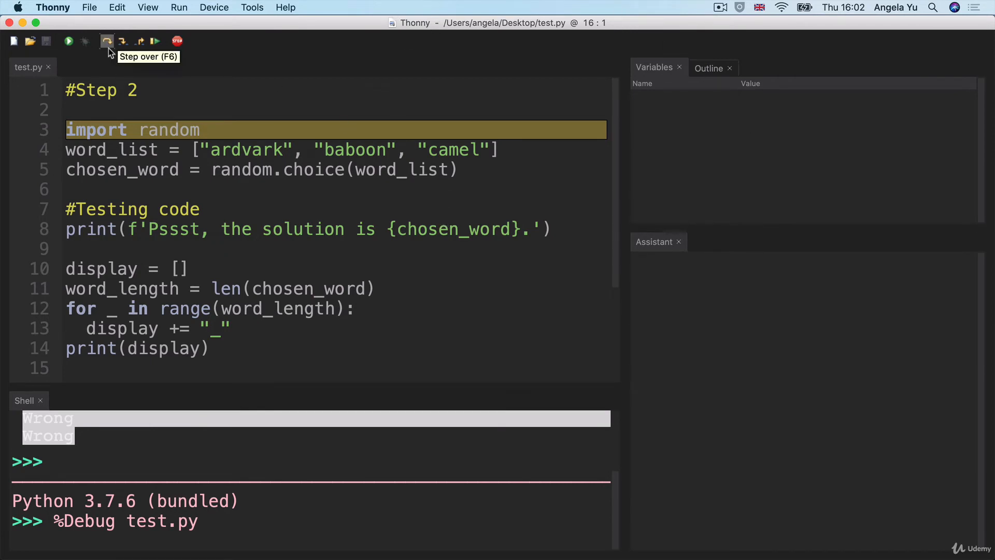
Step over the setup lines so chosen_word is camel, word_length is 5 and display fills with five underscores.
left_click(107, 41)
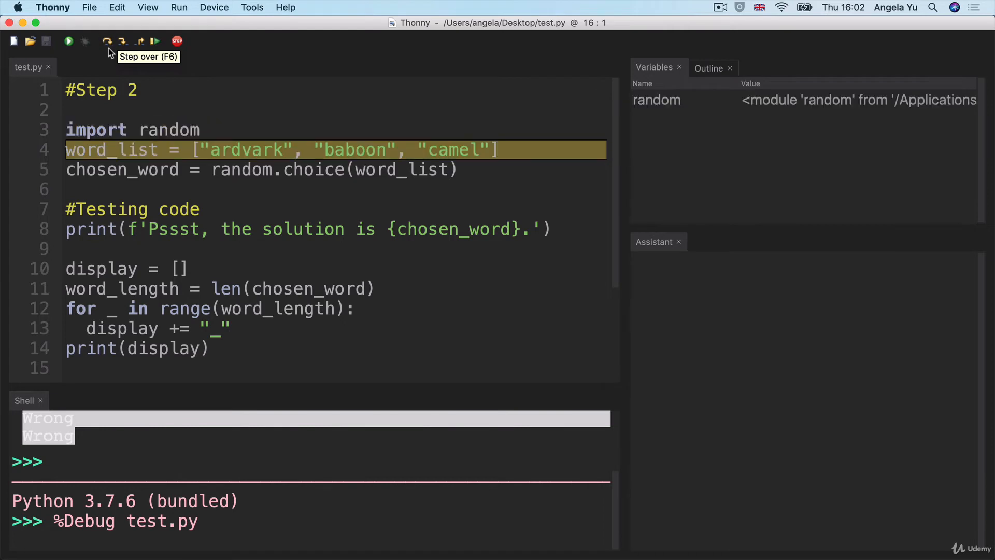
left_click(116, 41)
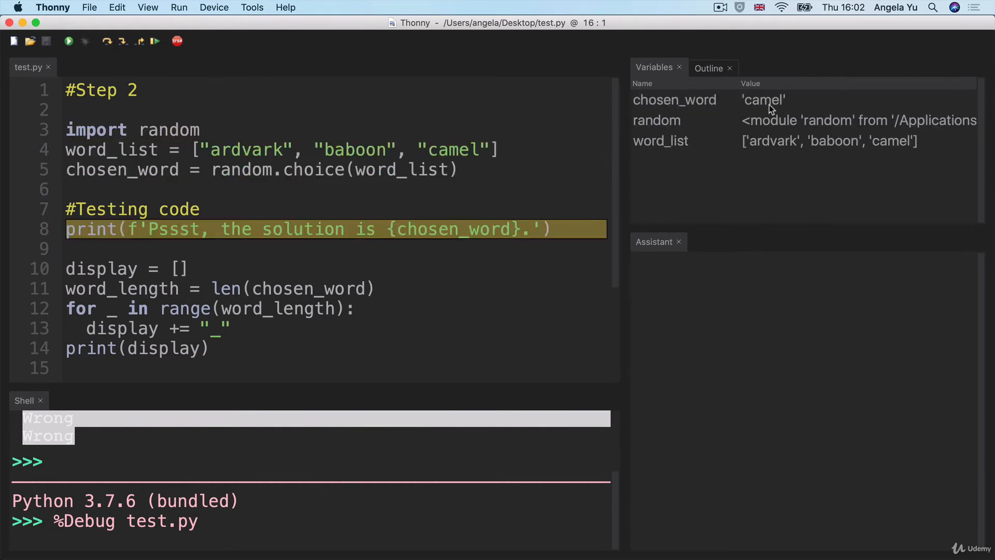
mouse_move(762, 114)
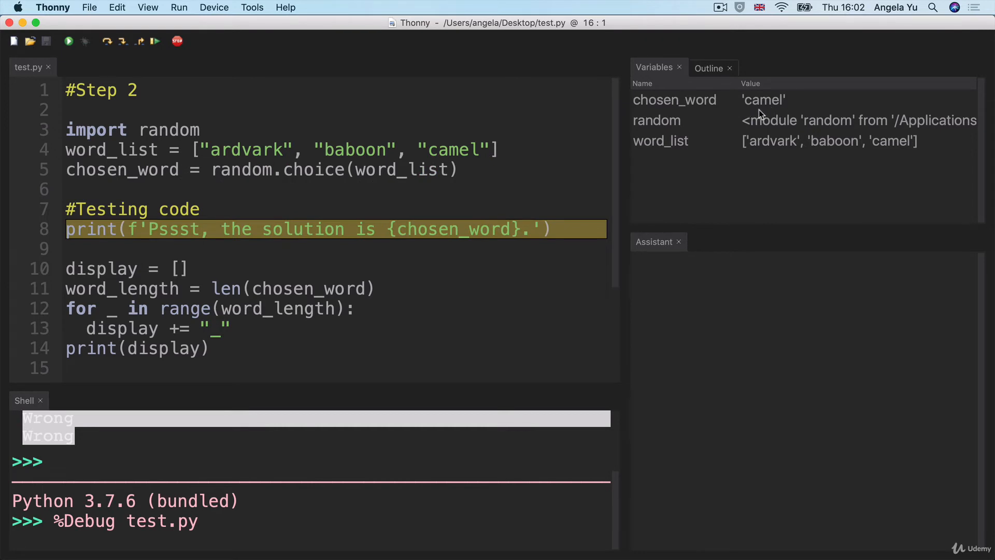
left_click(106, 40)
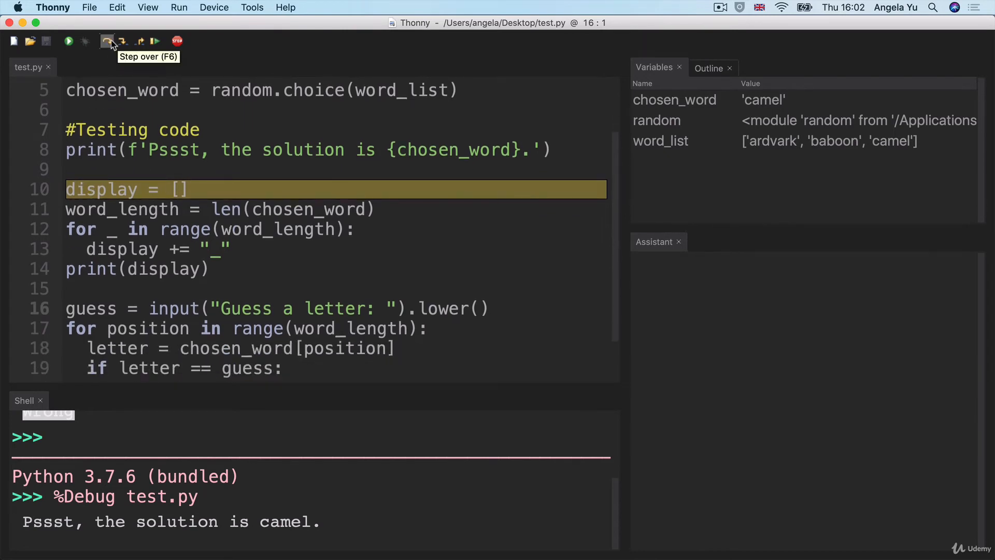
left_click(108, 41)
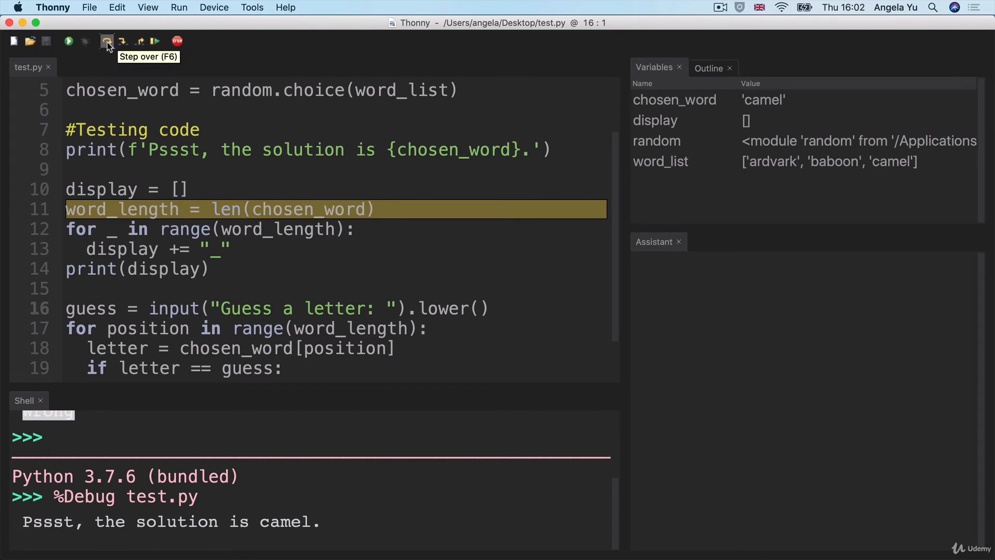
left_click(107, 42)
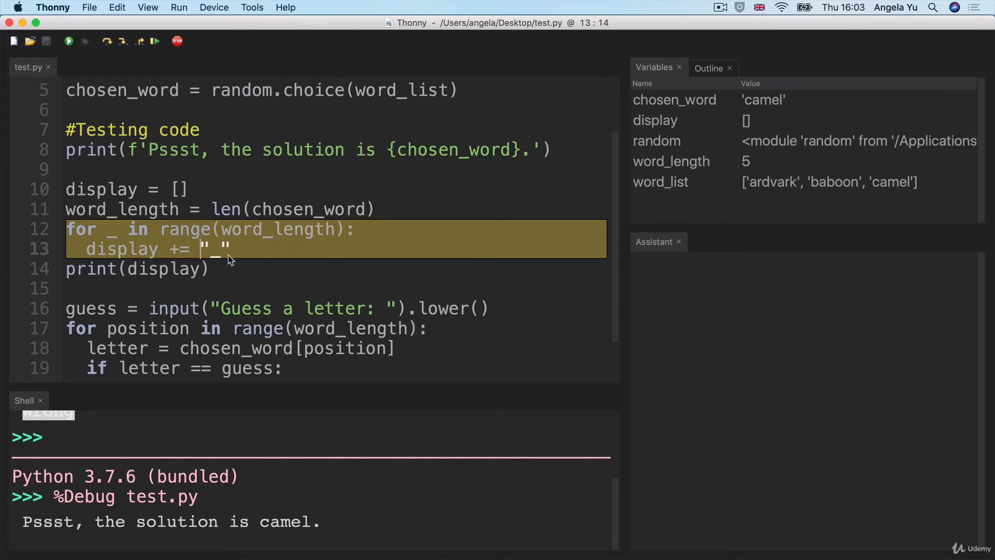
mouse_move(212, 253)
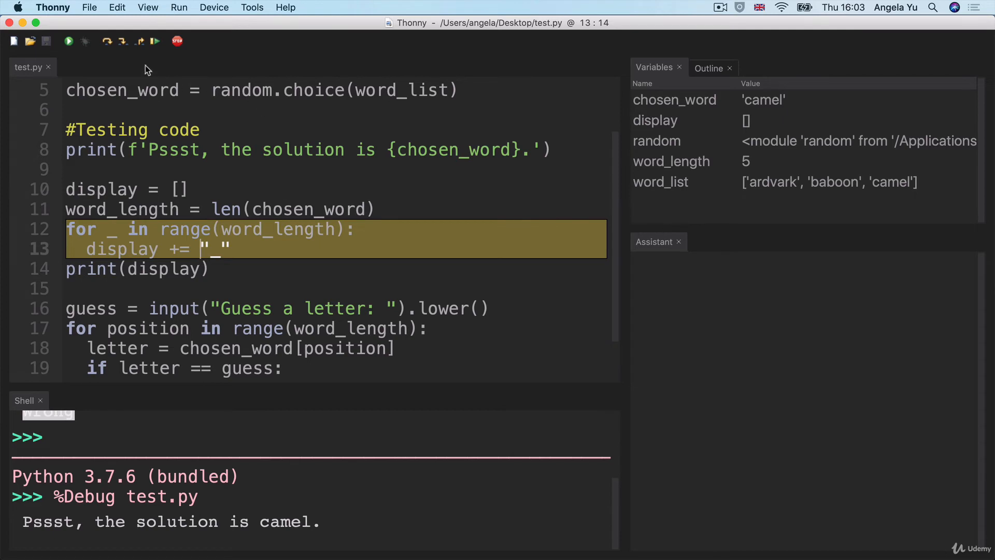
left_click(107, 42)
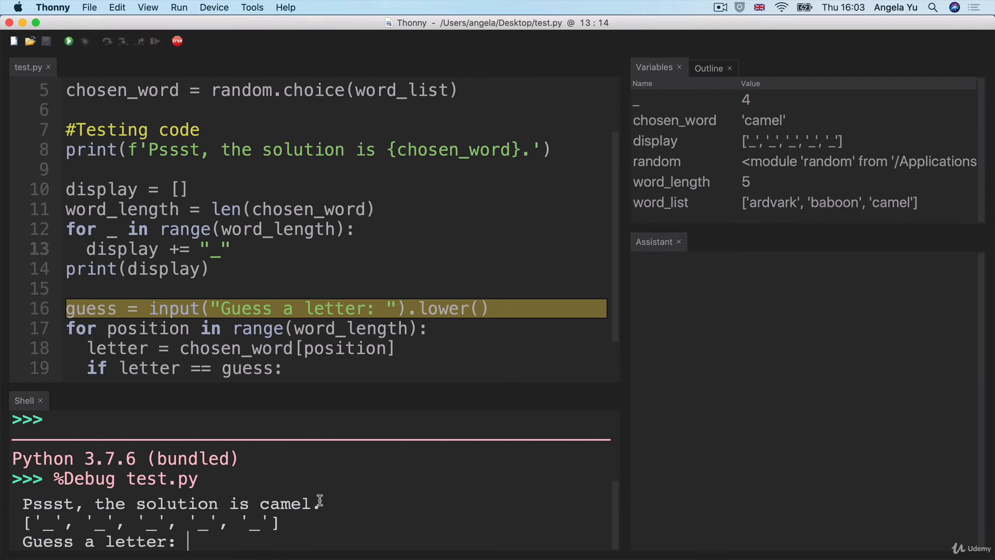
Enter 'a' as the guess and step into the for loop over range(word_length).
type("a")
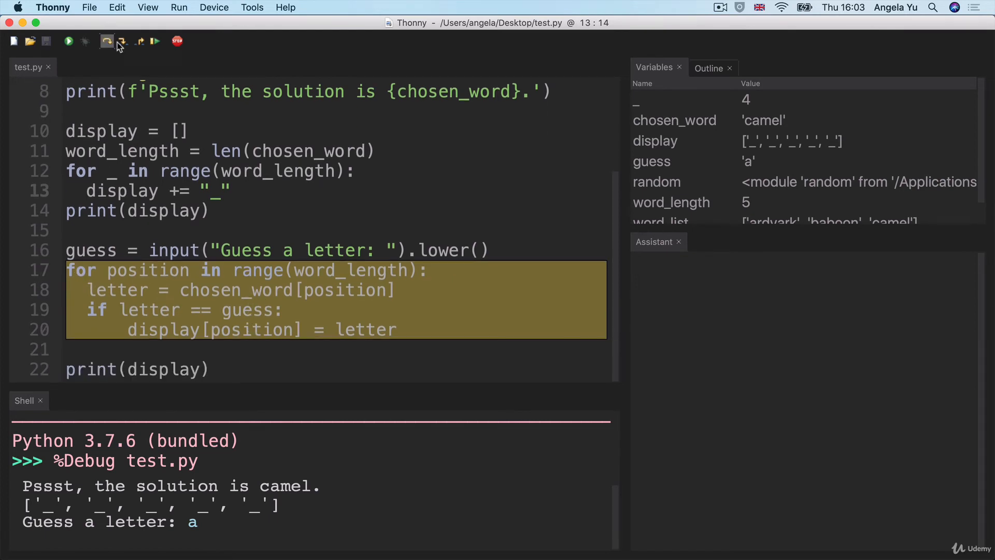
mouse_move(122, 42)
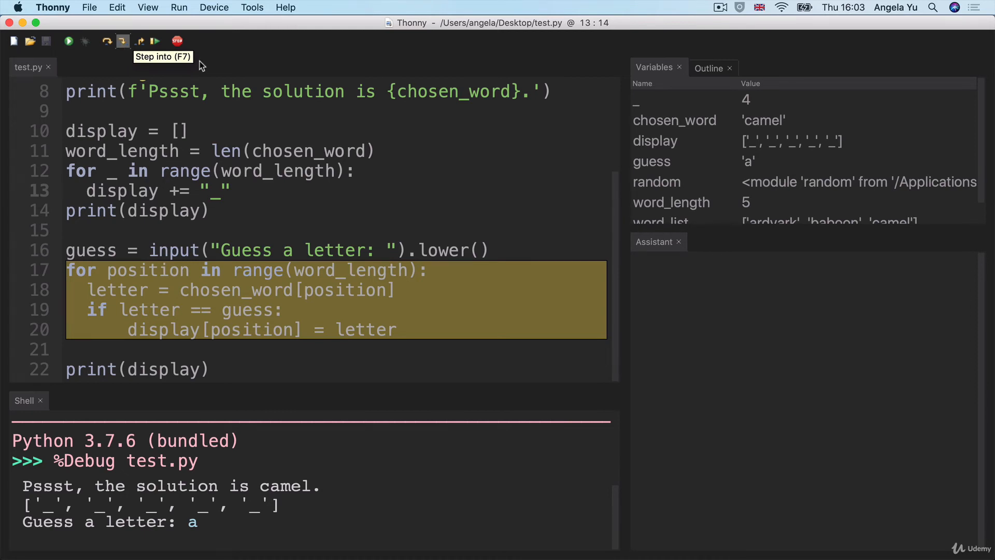
left_click(122, 40)
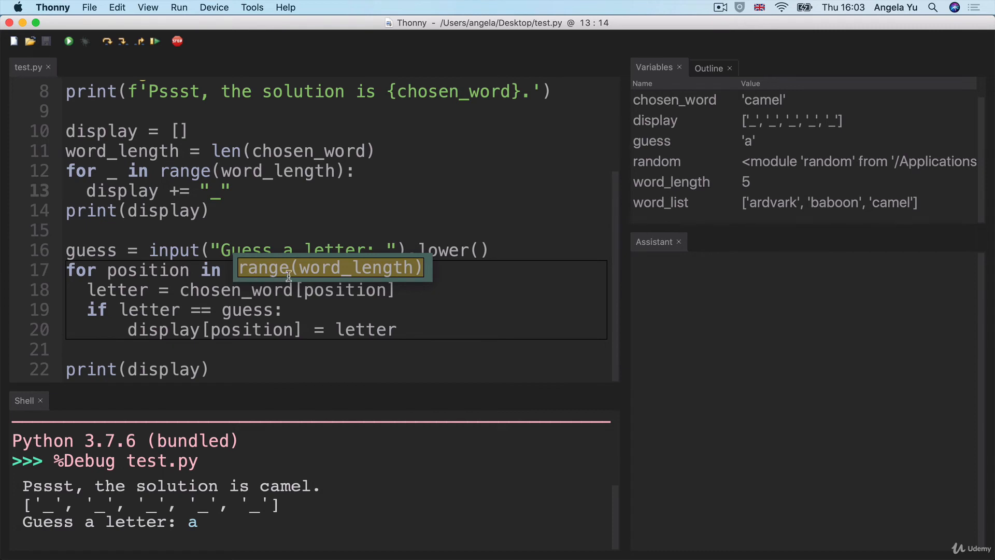
mouse_move(120, 41)
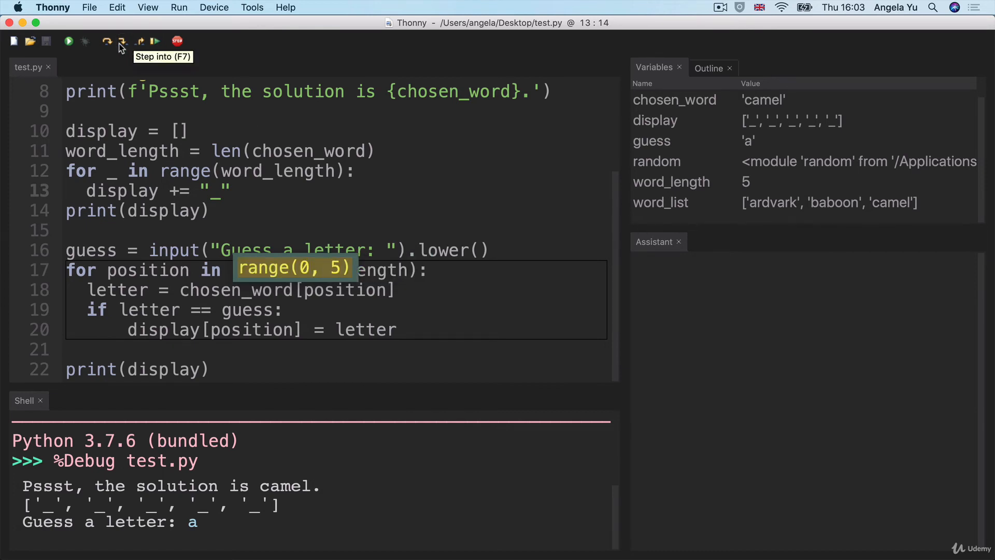
mouse_move(303, 262)
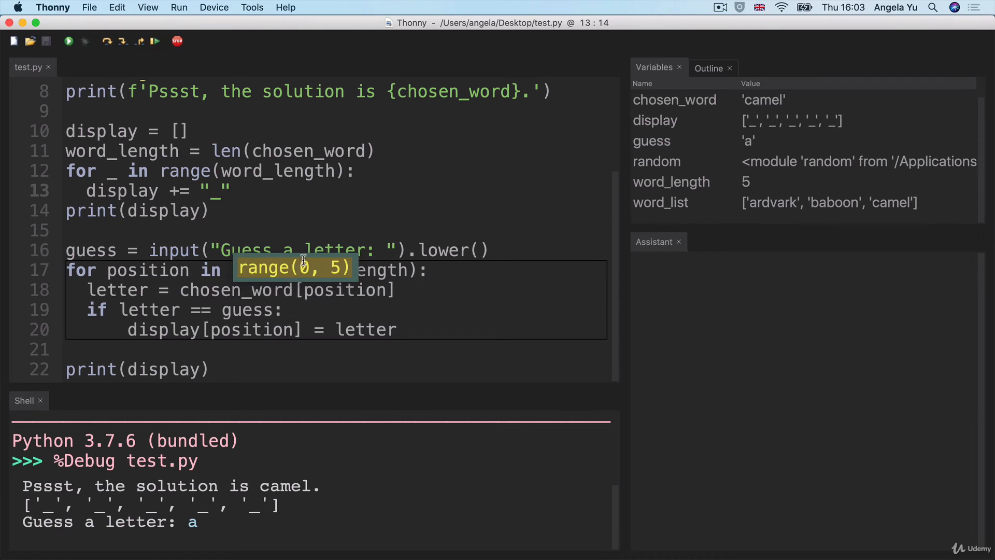
mouse_move(341, 270)
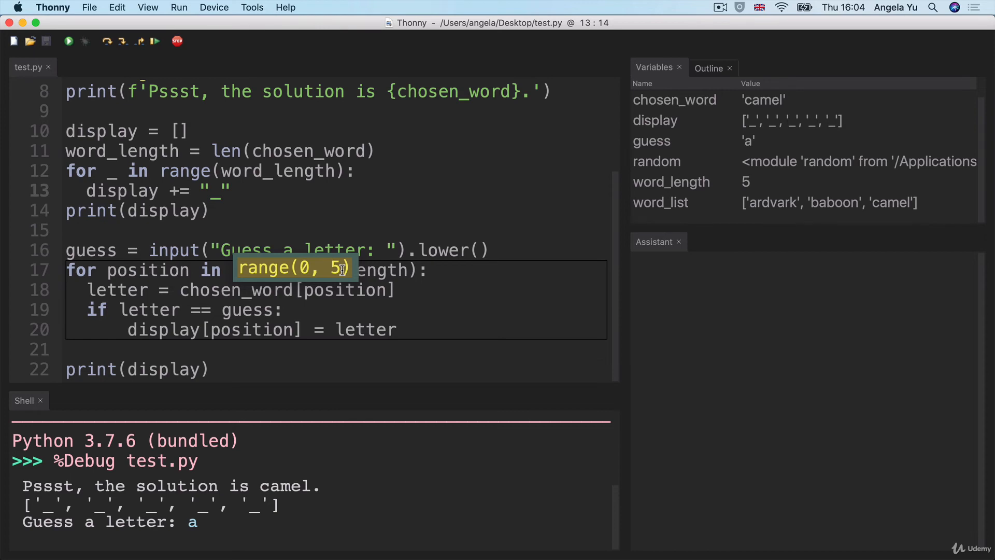
mouse_move(350, 274)
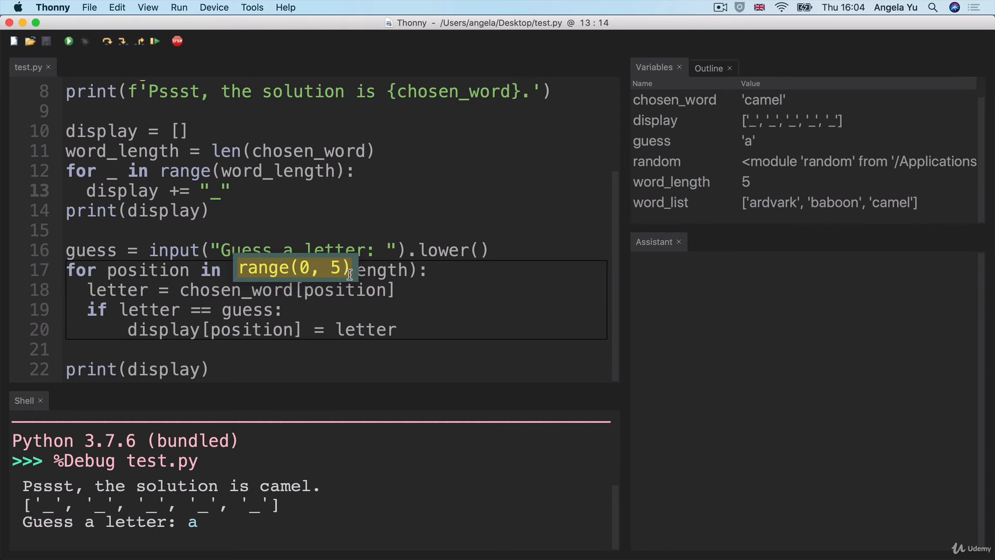
mouse_move(344, 313)
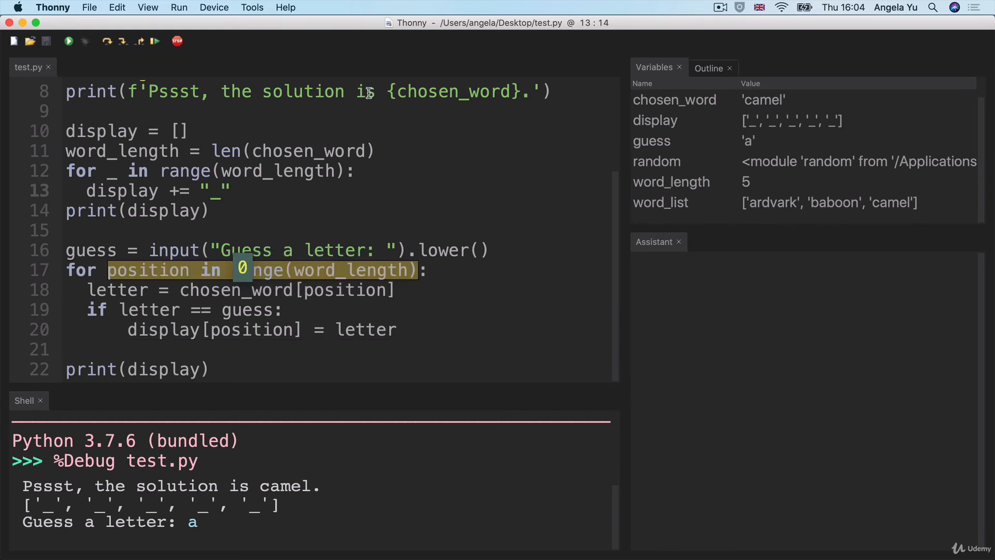
Step through the first pass: position 0 gives letter 'c', no match, position advances to 1.
left_click(122, 41)
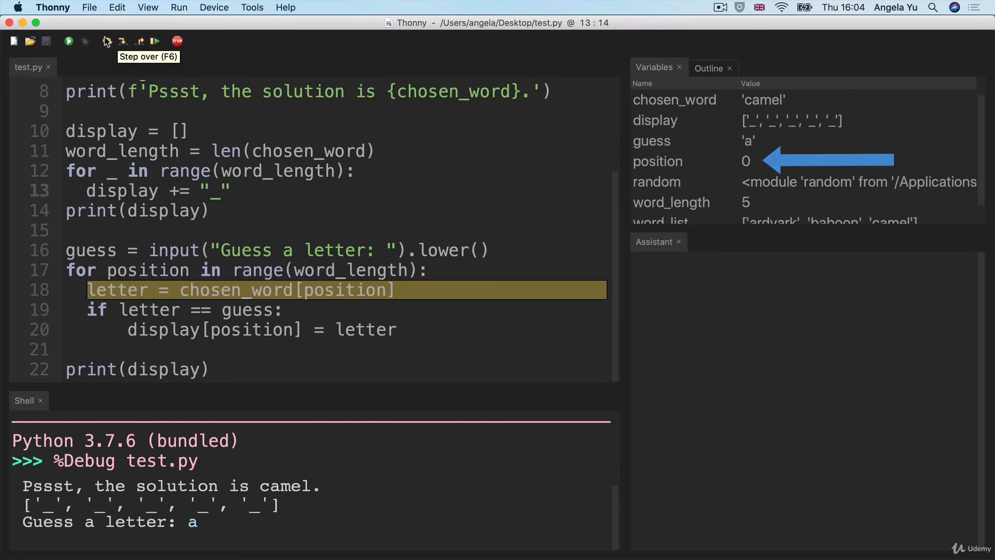
left_click(108, 41)
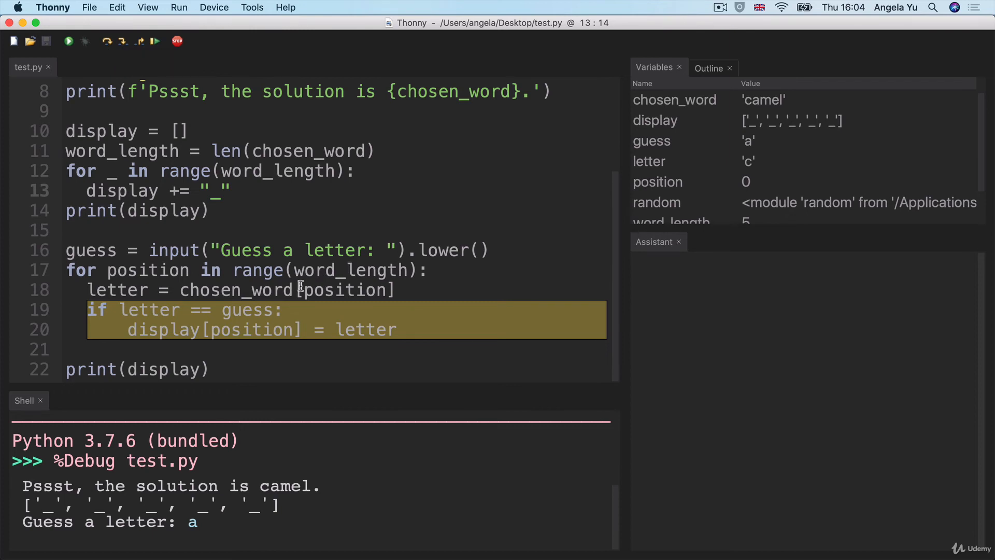
double_click(344, 290)
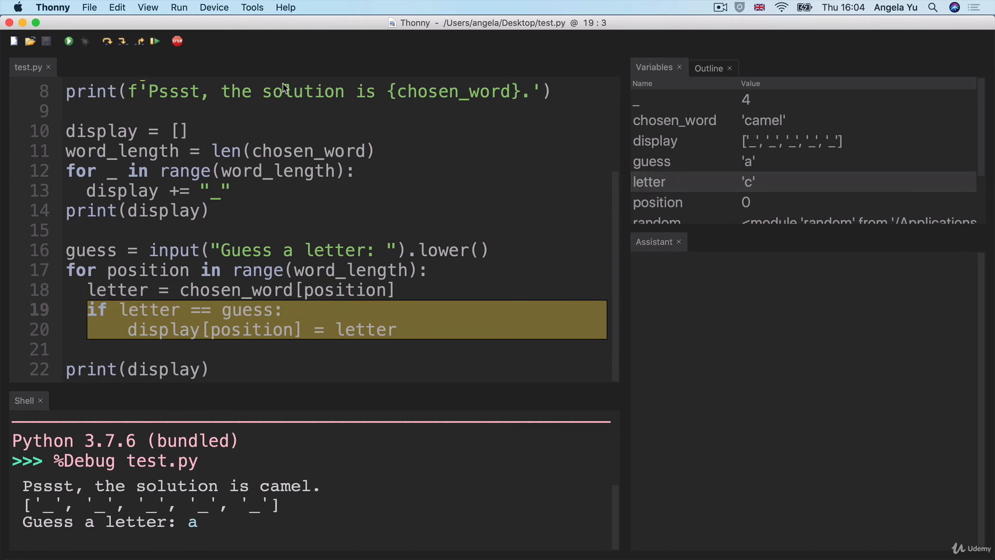
left_click(122, 41)
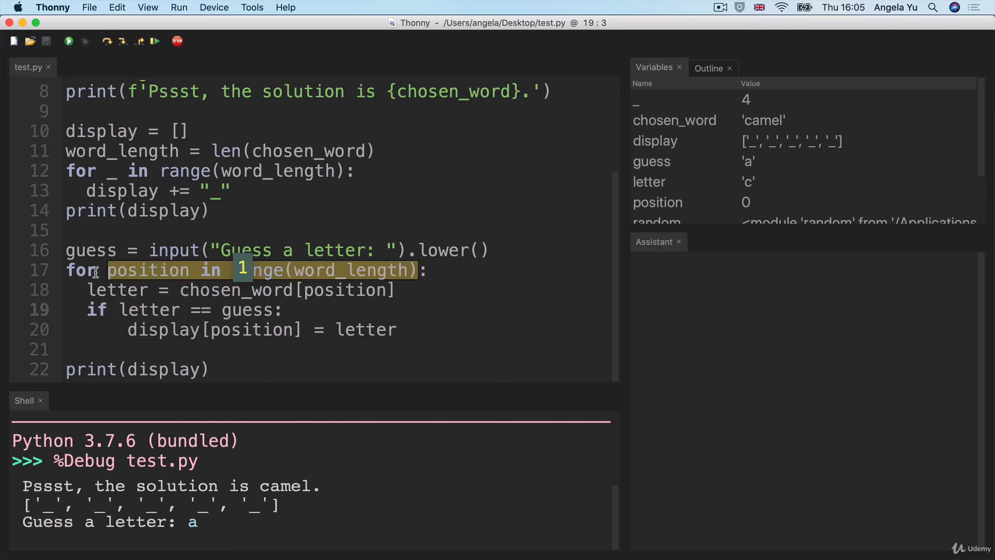
mouse_move(235, 273)
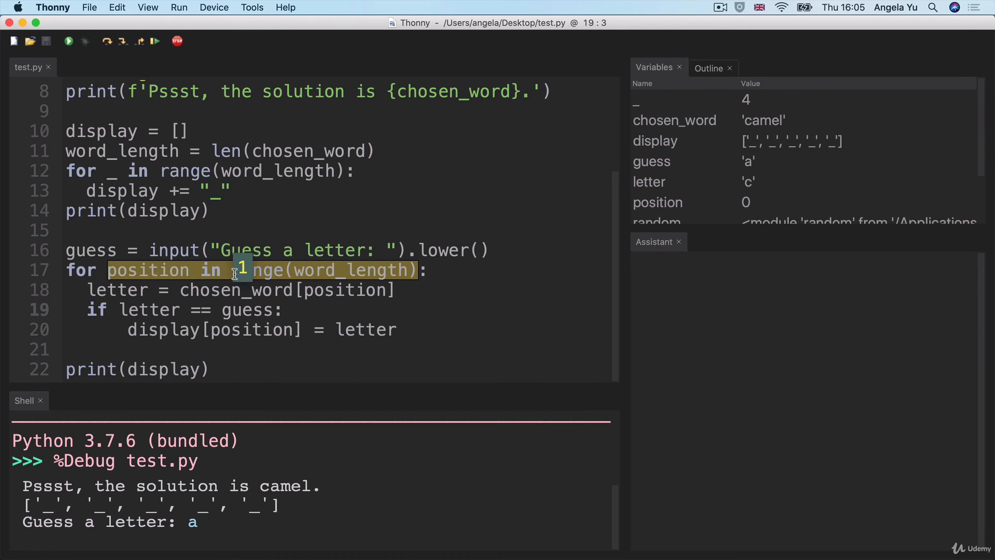
mouse_move(244, 250)
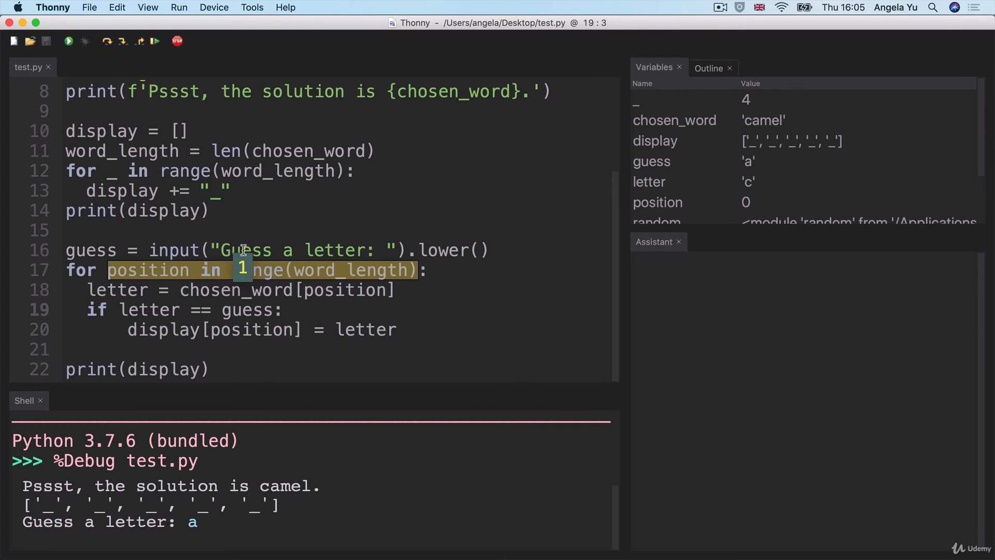
Step into chosen_word[position] so 'camel'[1] assigns 'a' to letter.
left_click(123, 42)
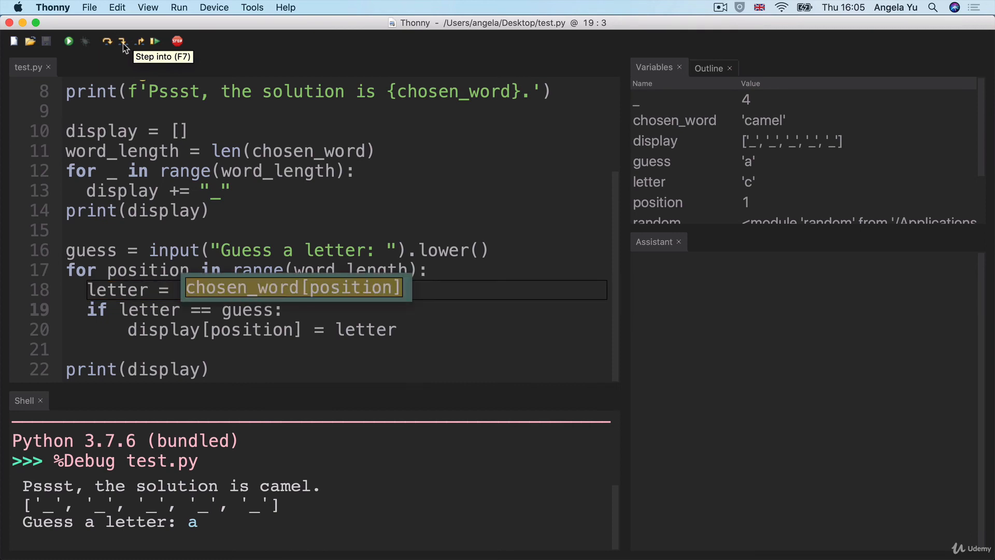
left_click(124, 41)
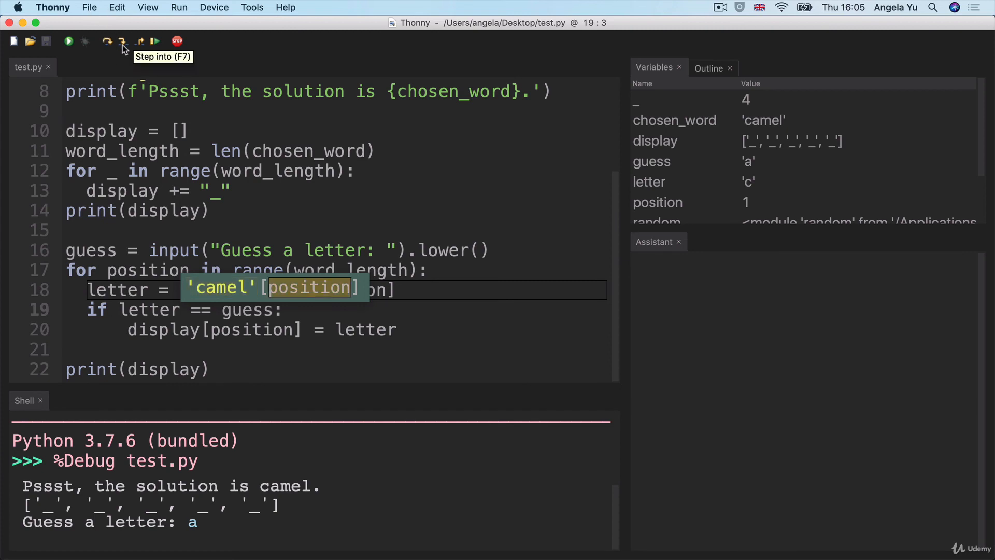
left_click(121, 41)
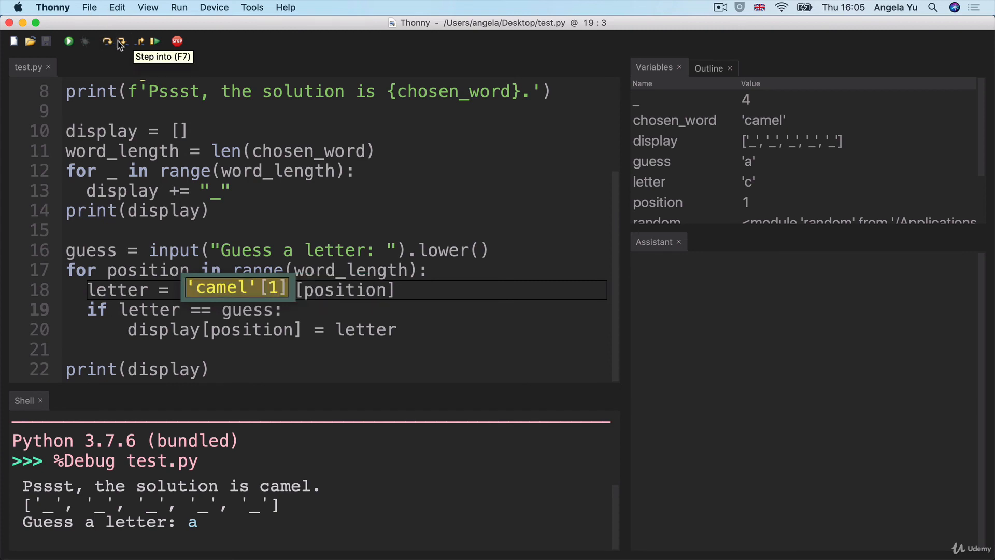
left_click(123, 42)
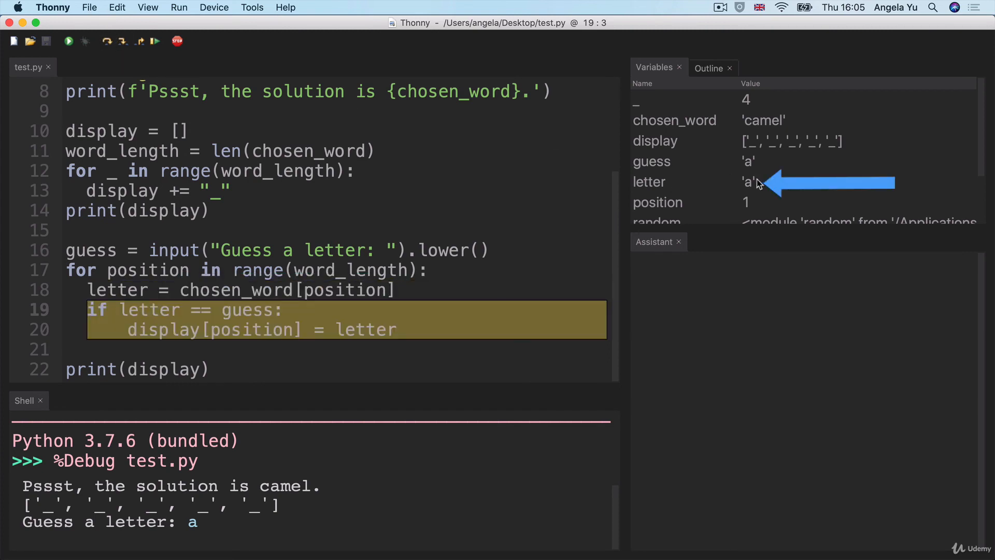
mouse_move(385, 308)
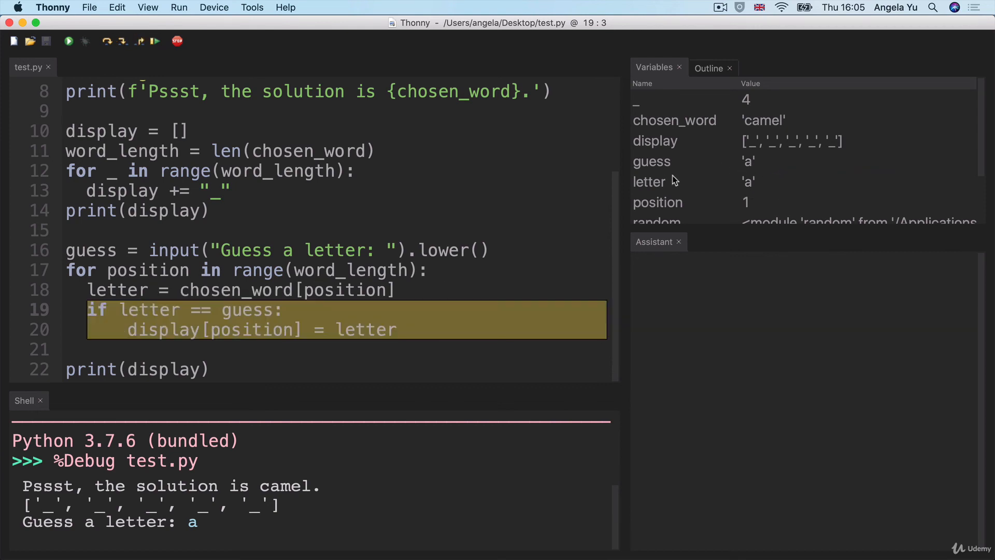
mouse_move(122, 42)
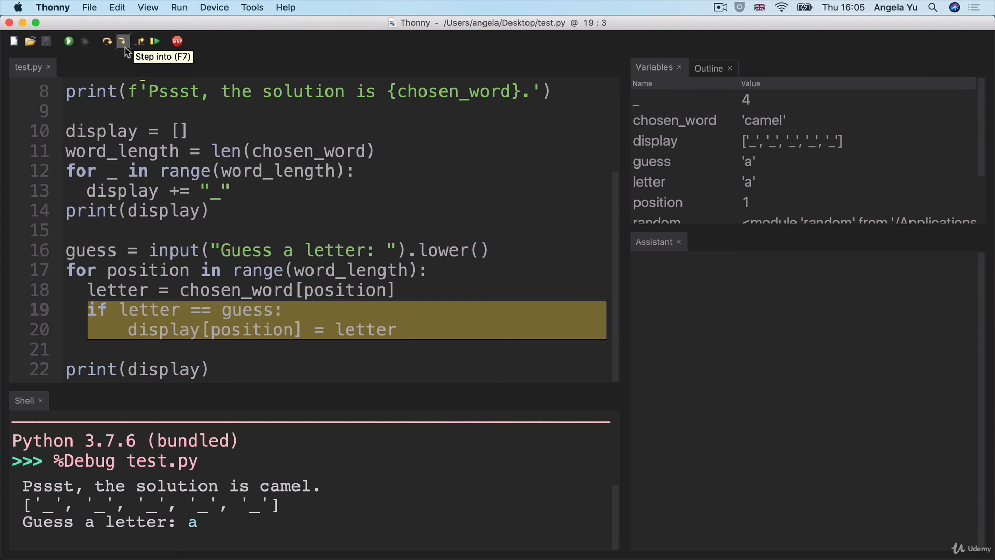
Enter the matching if block and update display to ['_', 'a', '_', '_', '_'].
left_click(123, 40)
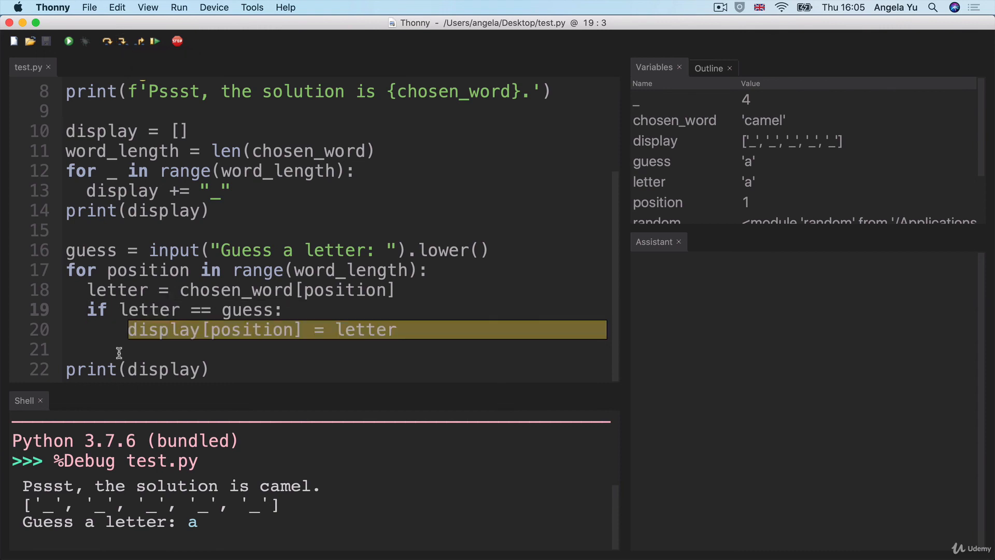
mouse_move(426, 329)
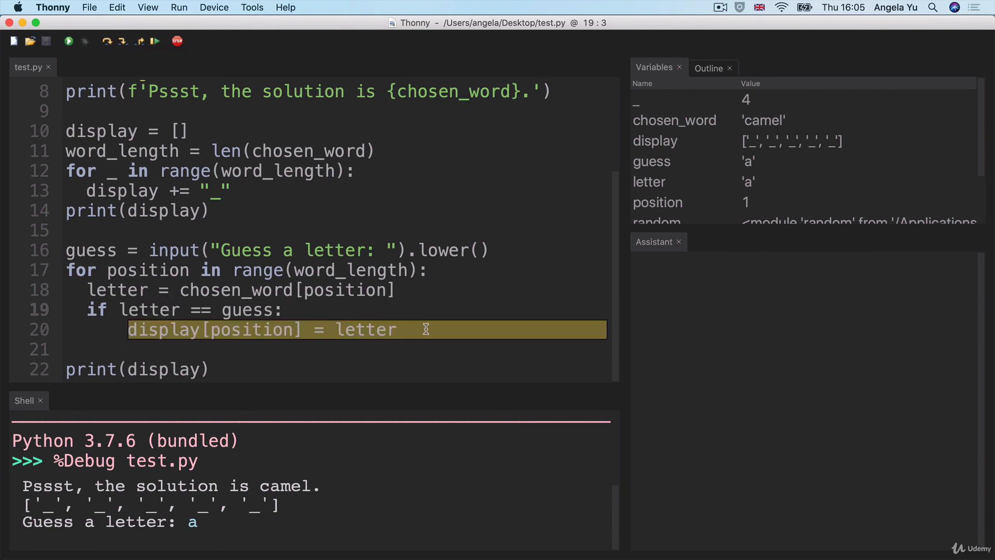
left_click(124, 42)
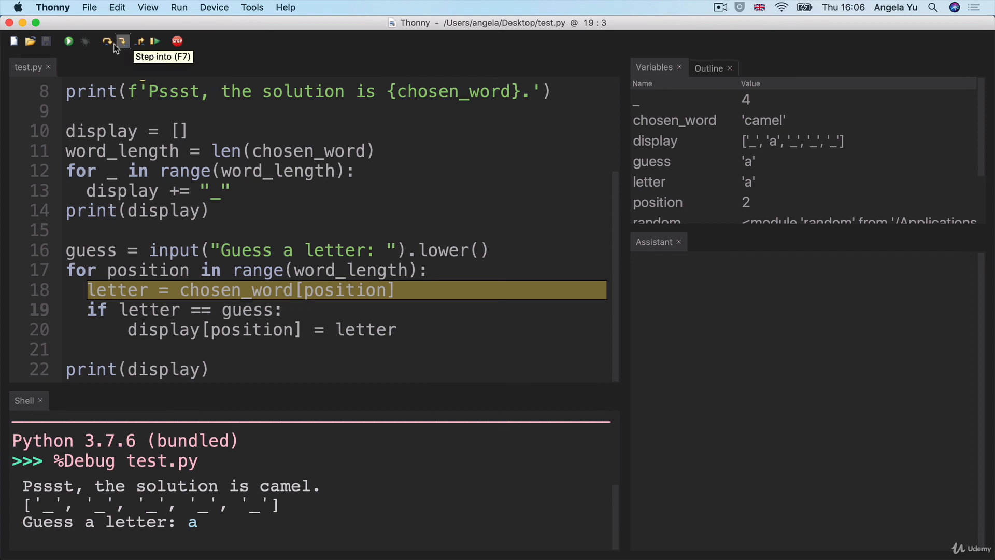
Resume so the program finishes and the shell prints ['_', 'a', '_', '_', '_'].
left_click(107, 41)
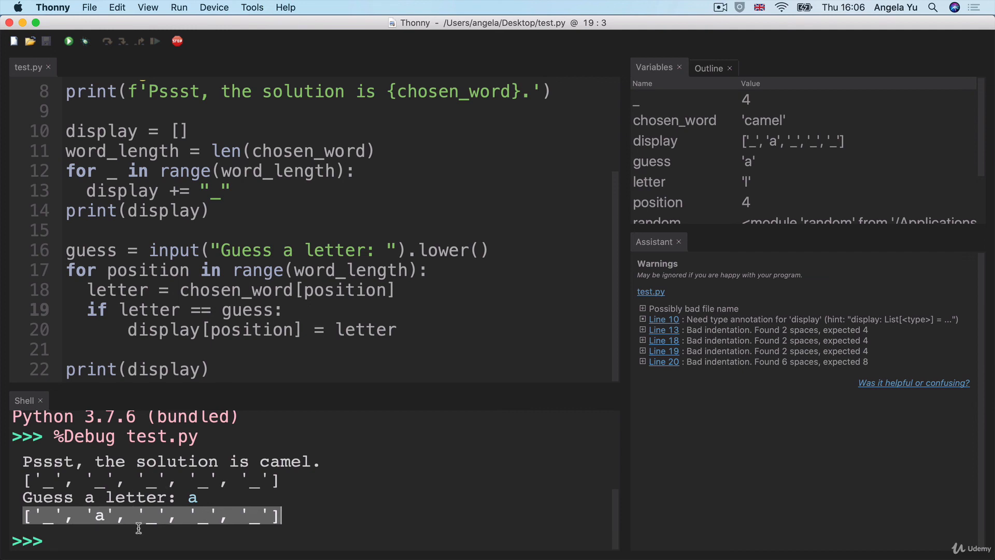
mouse_move(515, 362)
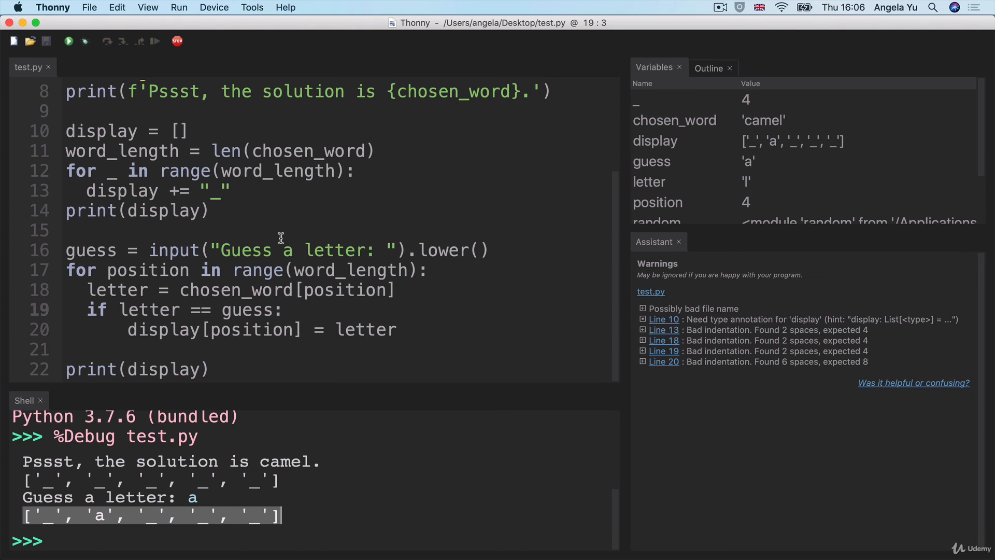
mouse_move(428, 377)
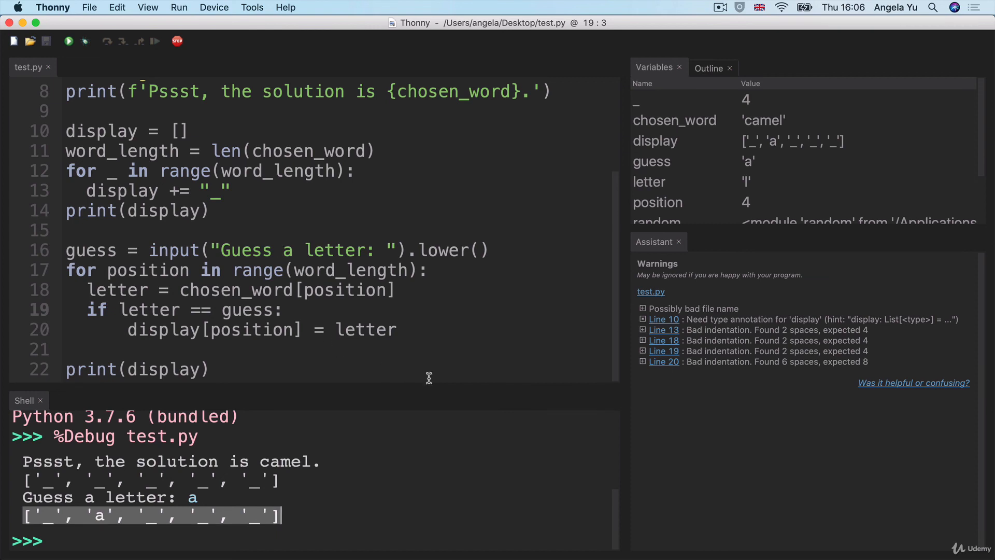
mouse_move(330, 329)
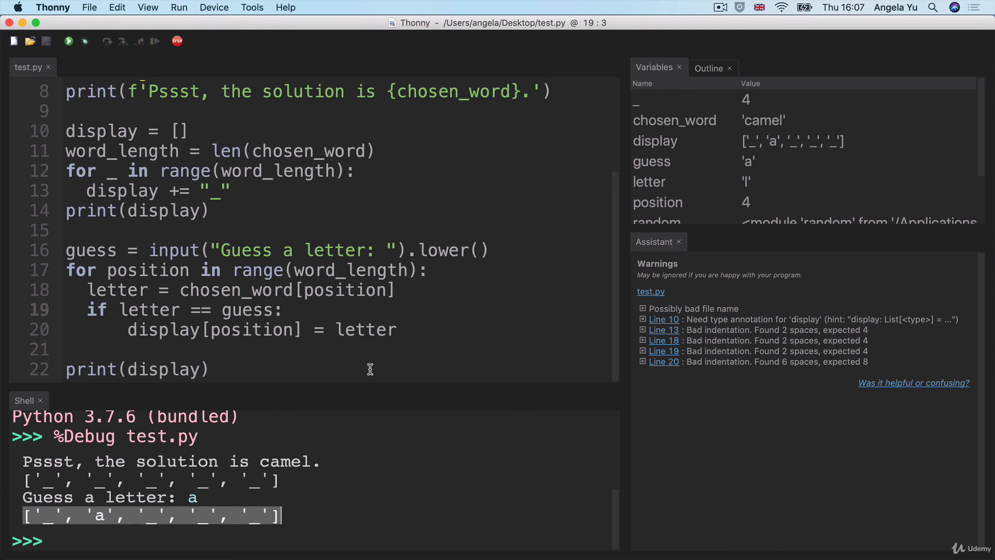
mouse_move(508, 351)
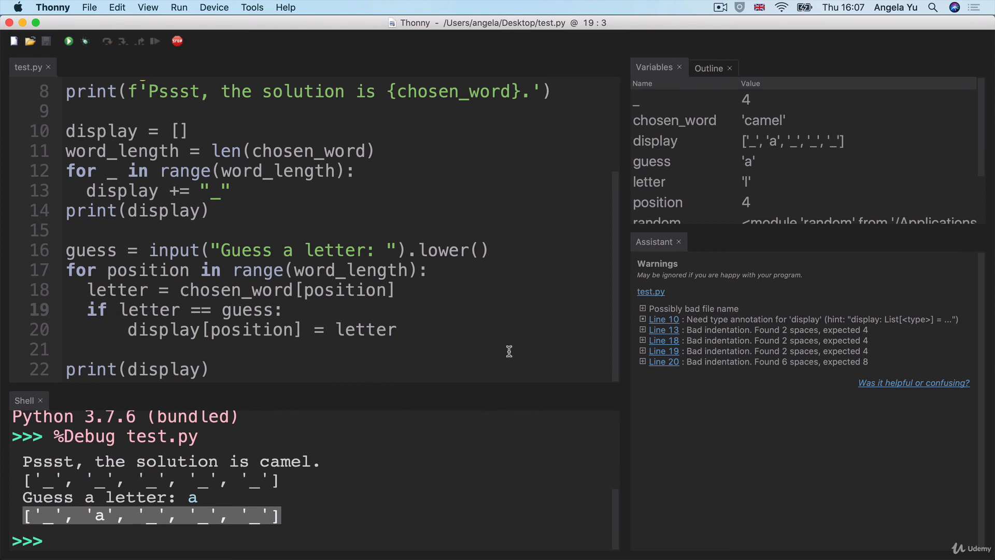